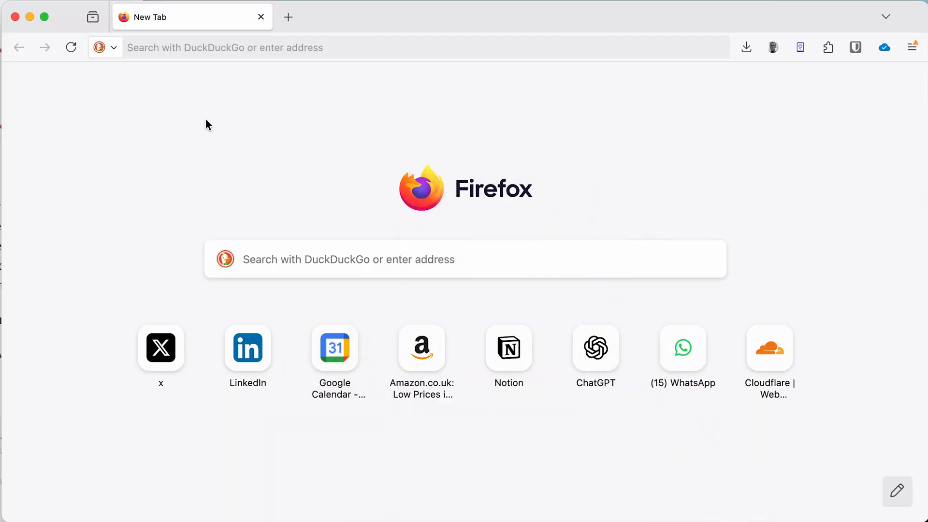
- Visit confidence.sh, go to its Blog listing and scroll through the published posts
left_click(415, 47)
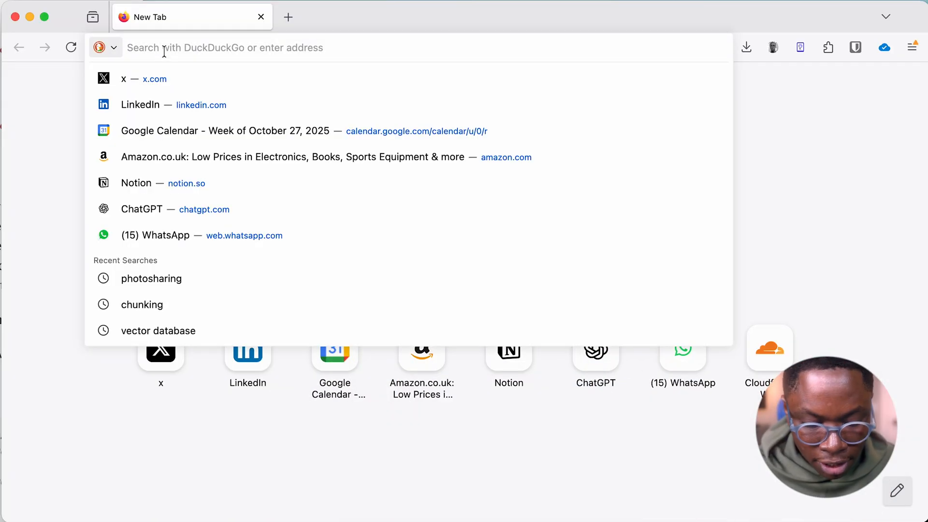
type("confidence.sh")
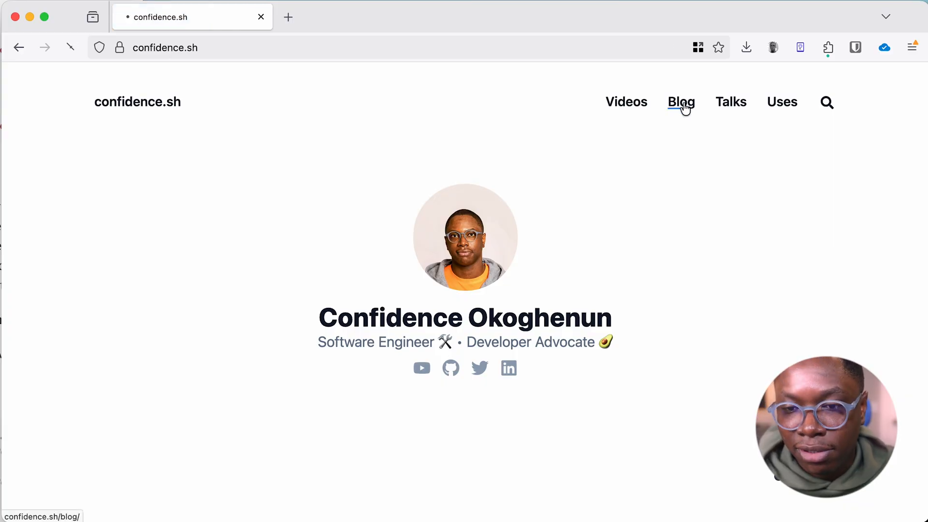
left_click(681, 102)
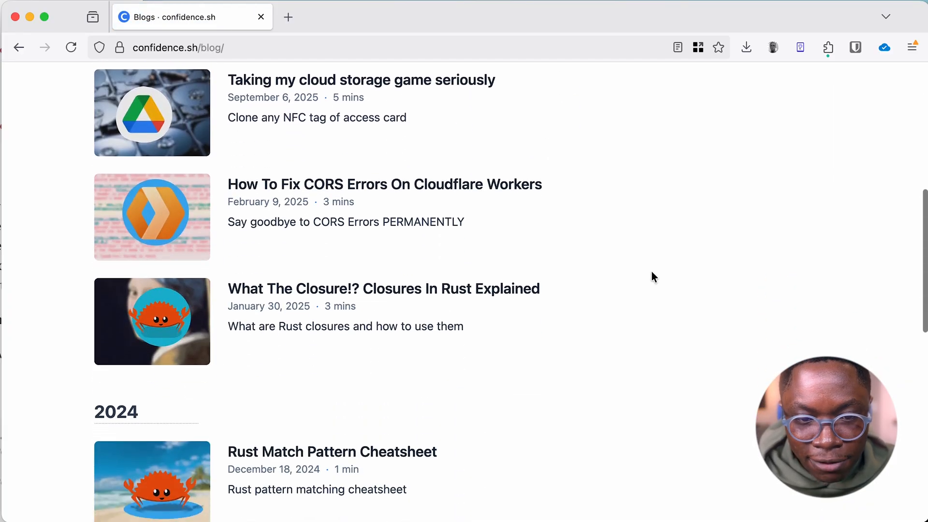
scroll("down", 3)
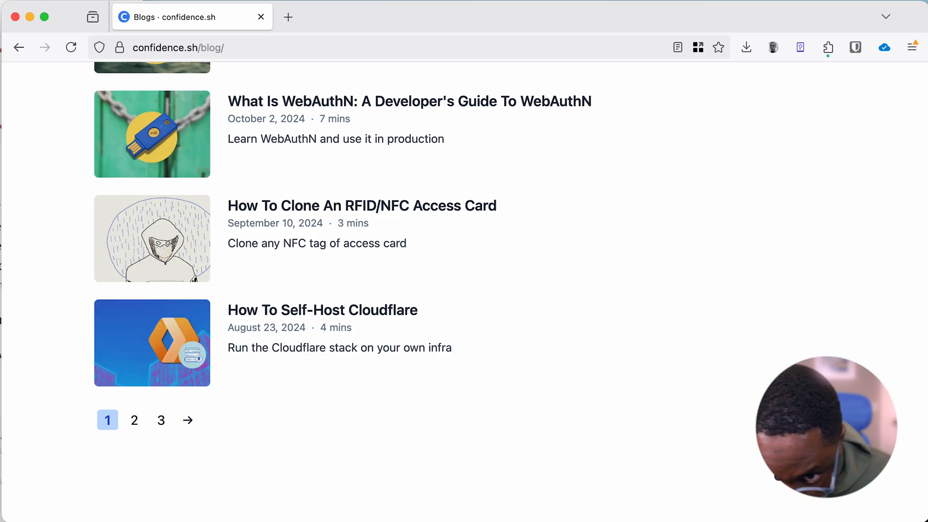
- Load the NLWeb Chat worker in a new tab and ask 'what is this blog about?', reviewing the summary and sources
left_click(450, 17)
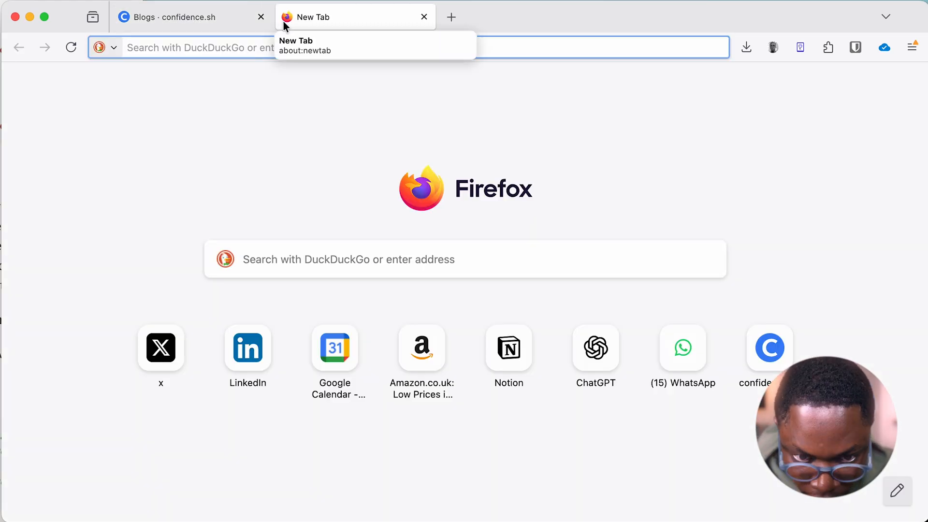
type("https://developers.cloudflare.com/")
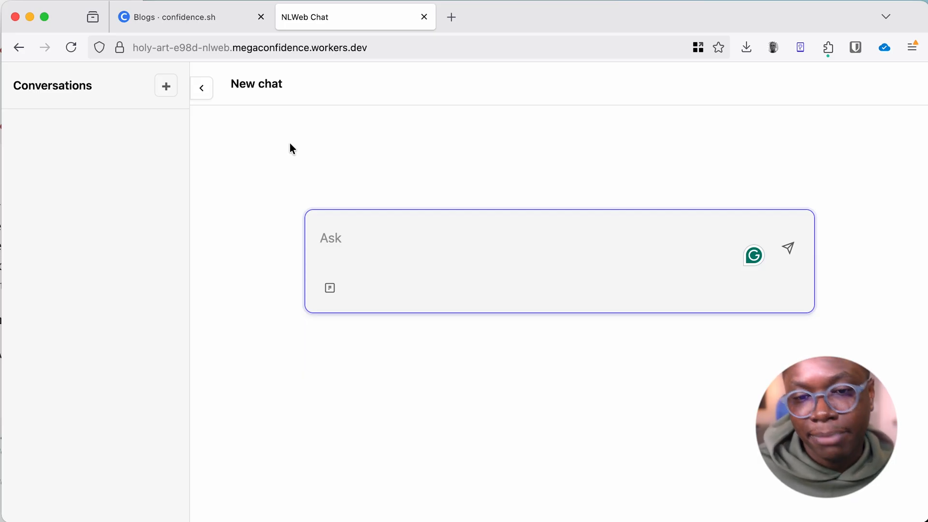
left_click(396, 246)
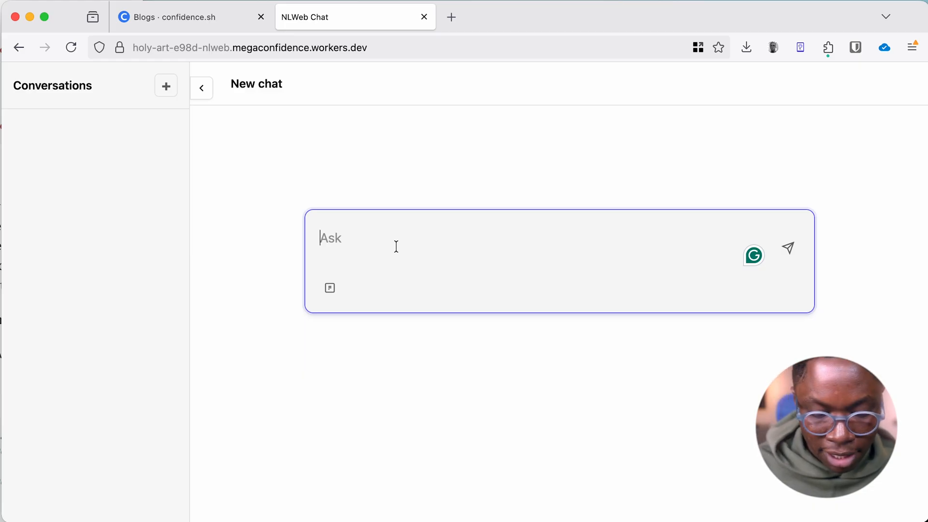
type("what is this b")
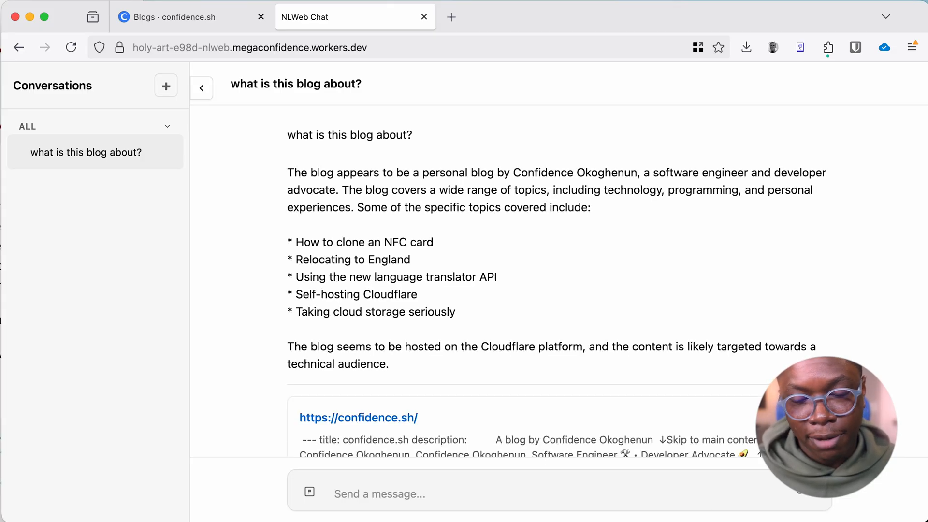
scroll("down", 3)
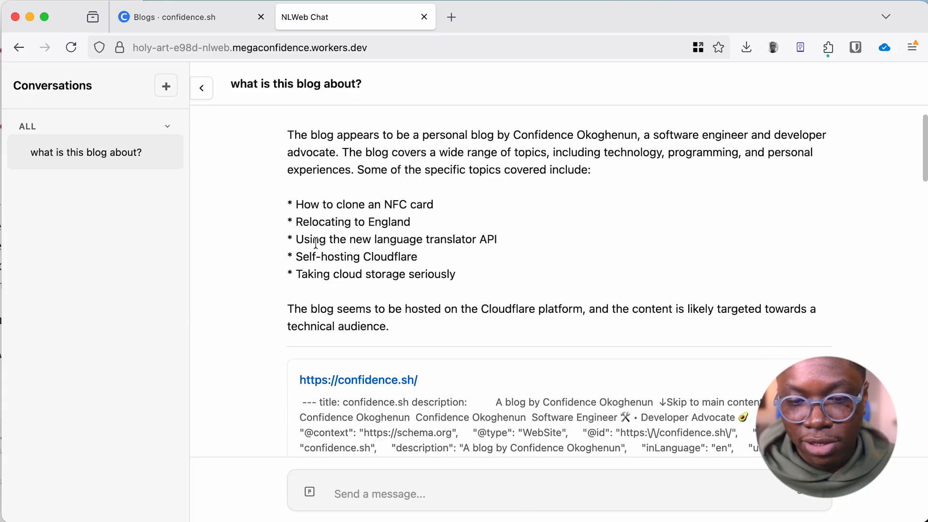
scroll("up", 3)
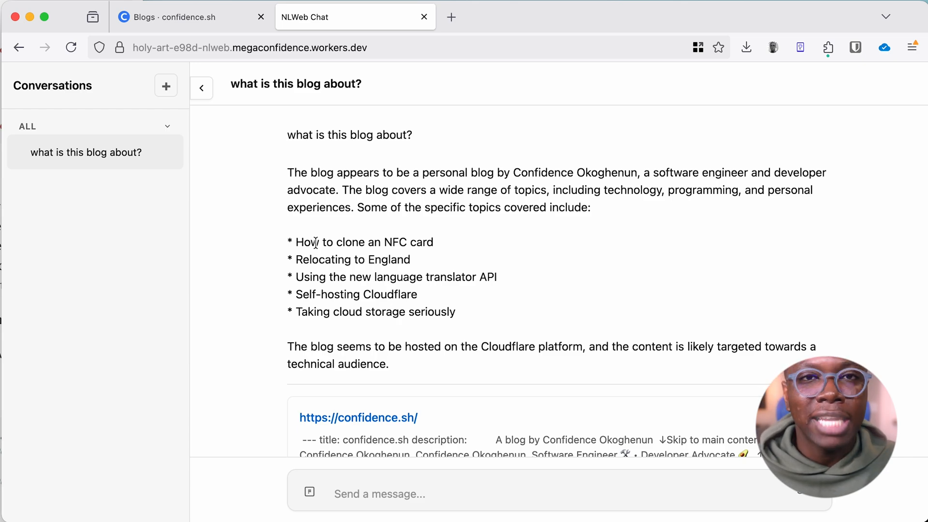
scroll("down", 3)
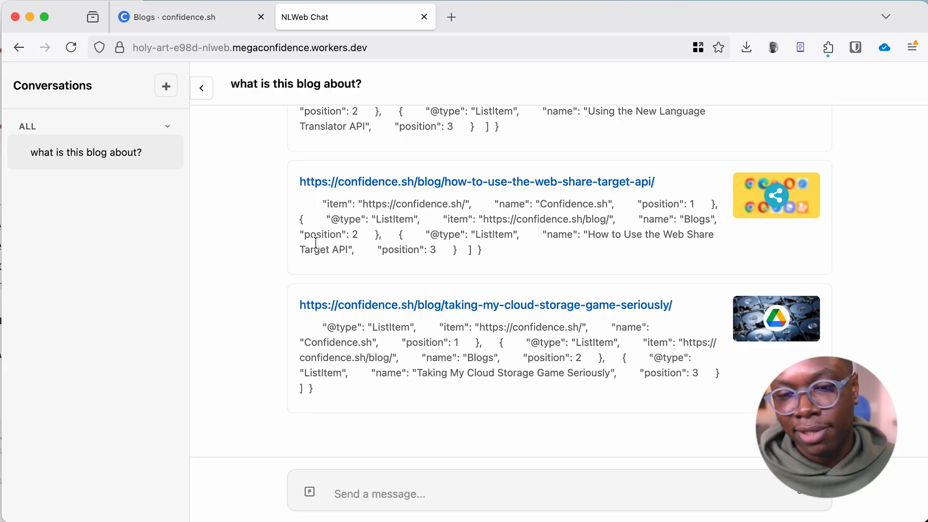
- Ask the follow-up 'how do I fix dns issues in docker?' and read the answer citing the Docker DNS article
left_click(385, 494)
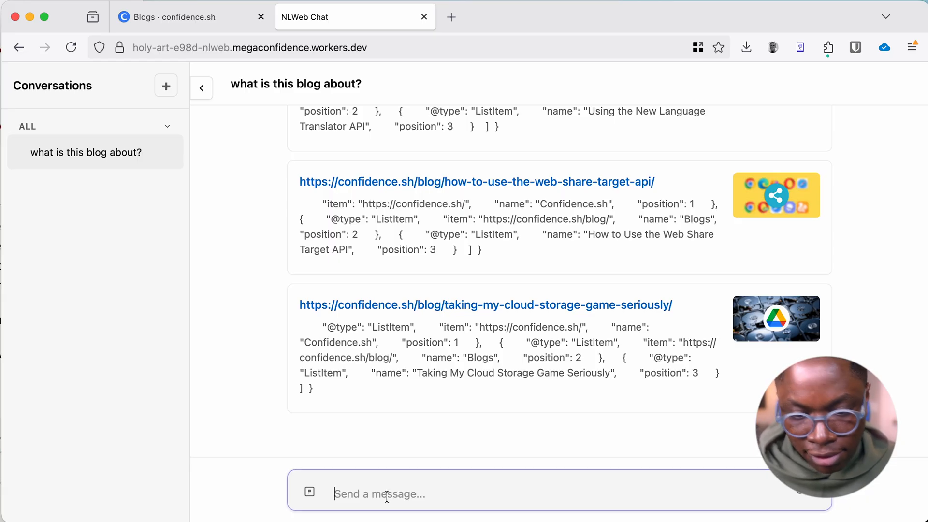
type("how do")
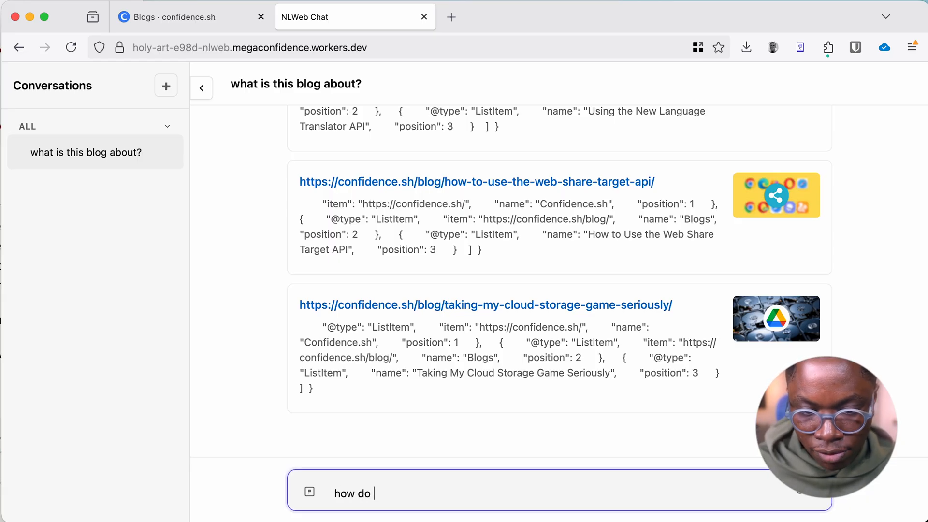
type("I fix dns issues in d")
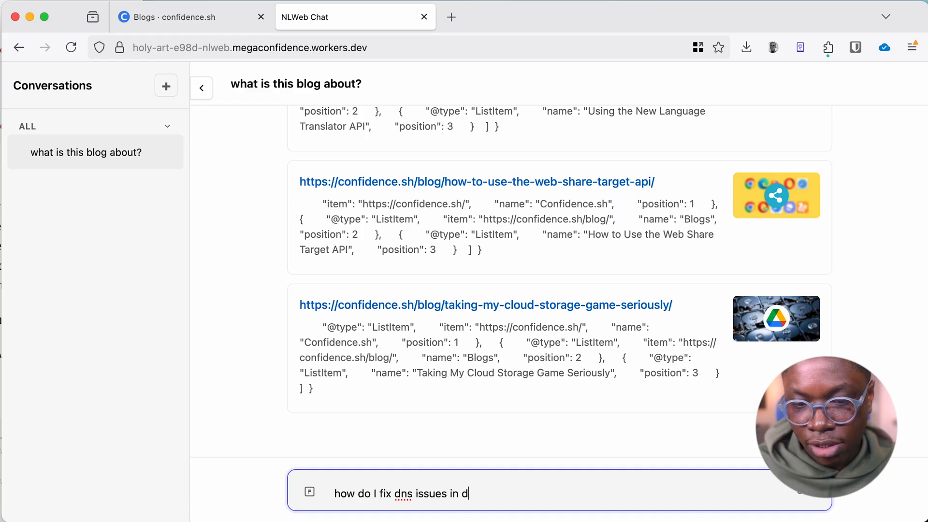
type("ocker?")
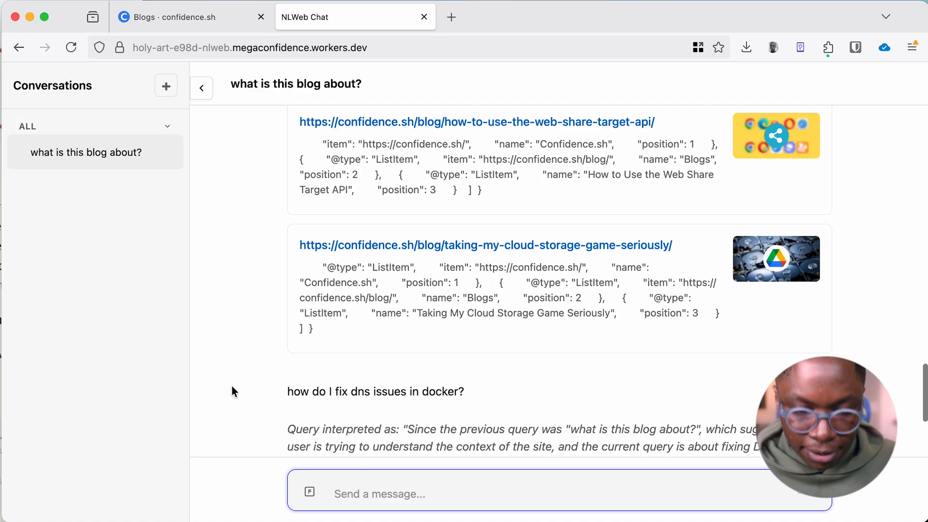
scroll("down", 3)
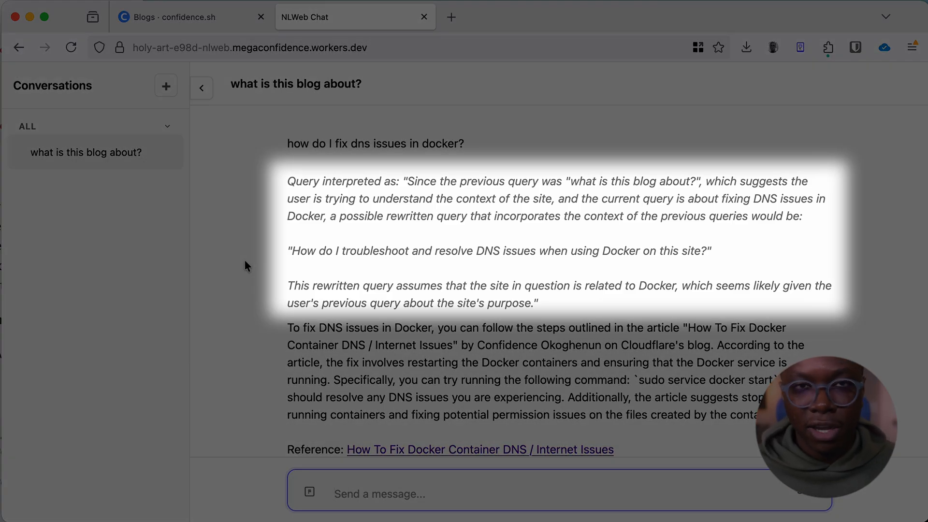
scroll("down", 3)
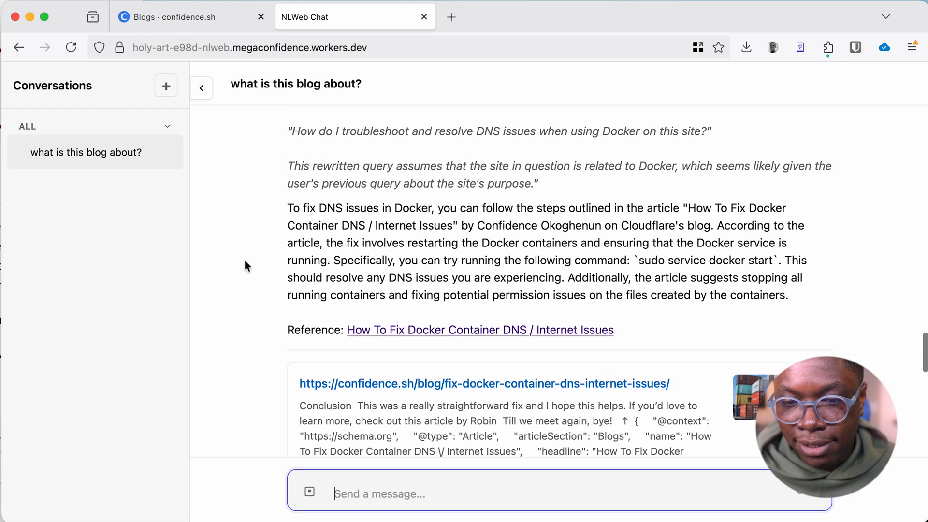
scroll("down", 3)
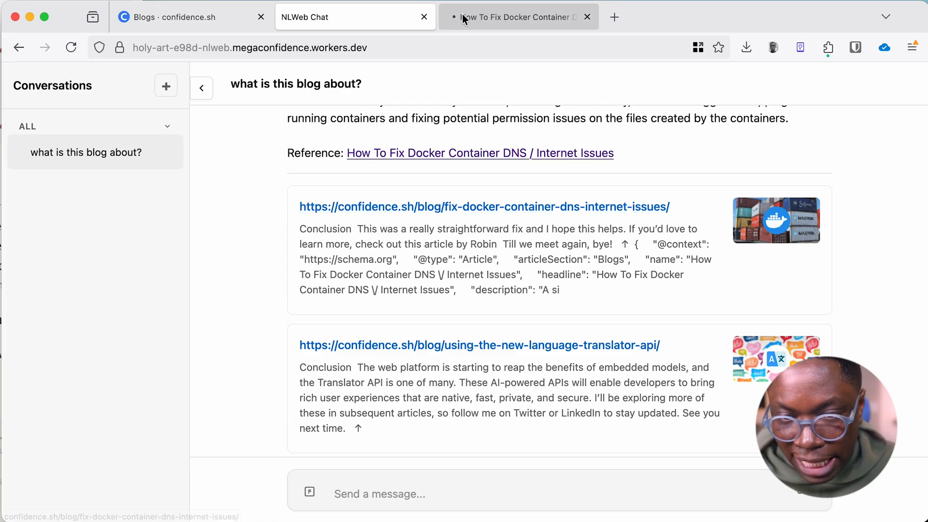
- View the cited Docker container DNS article on confidence.sh, then start a fresh blank tab
left_click(518, 16)
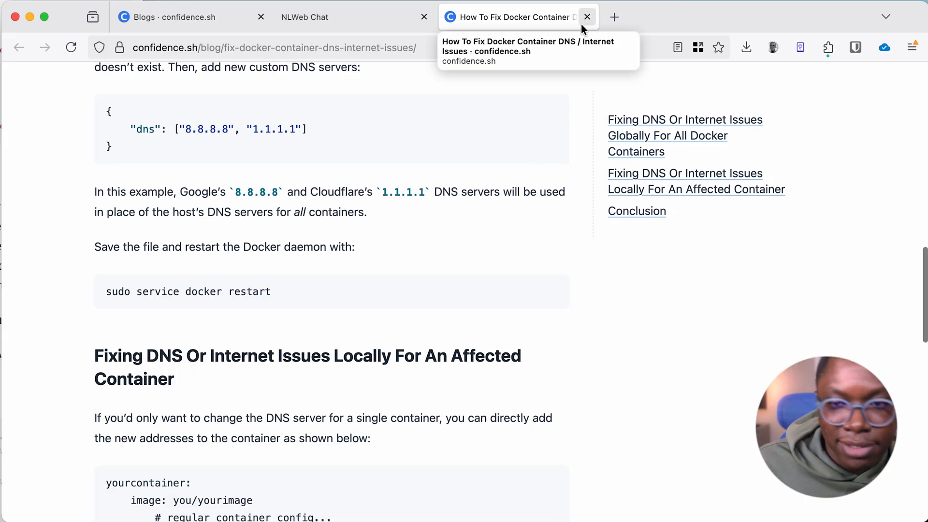
mouse_move(587, 17)
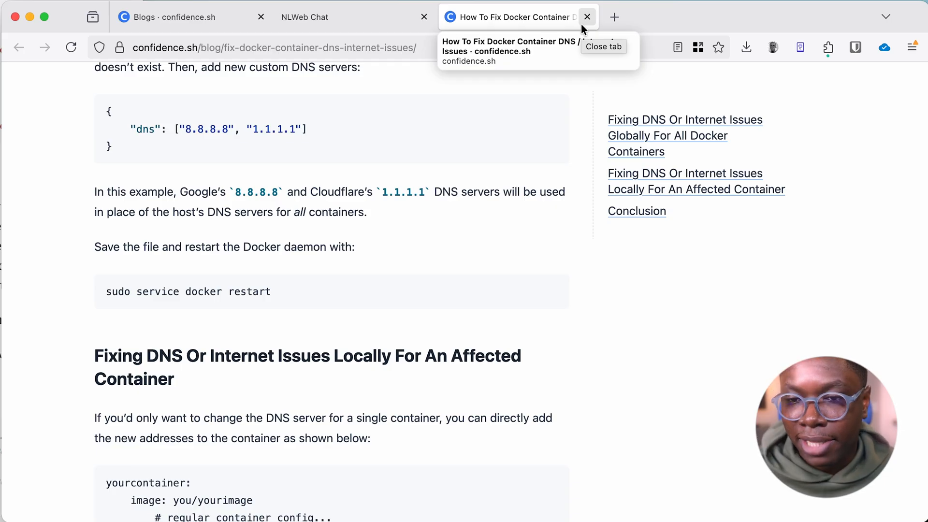
left_click(615, 17)
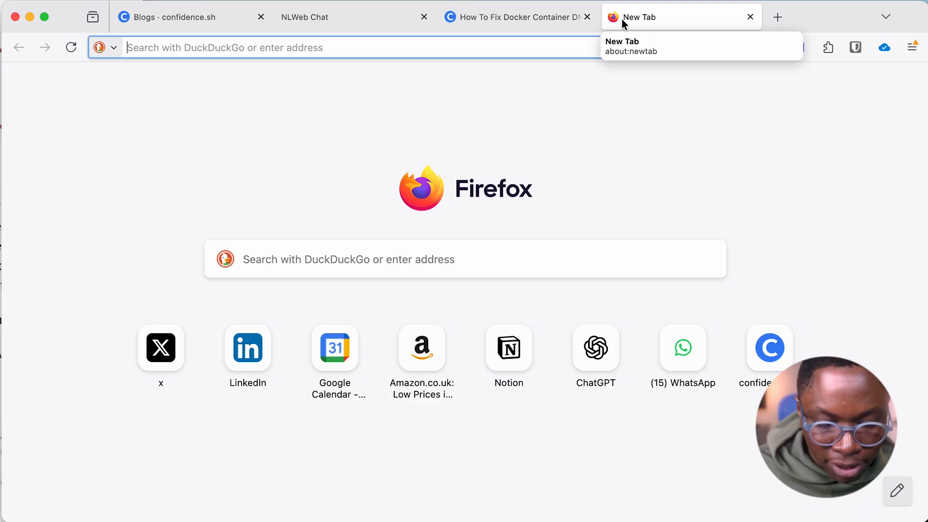
- Load playground.ai.cloudflare.com and glance at the available model list
type("photos.google.com/")
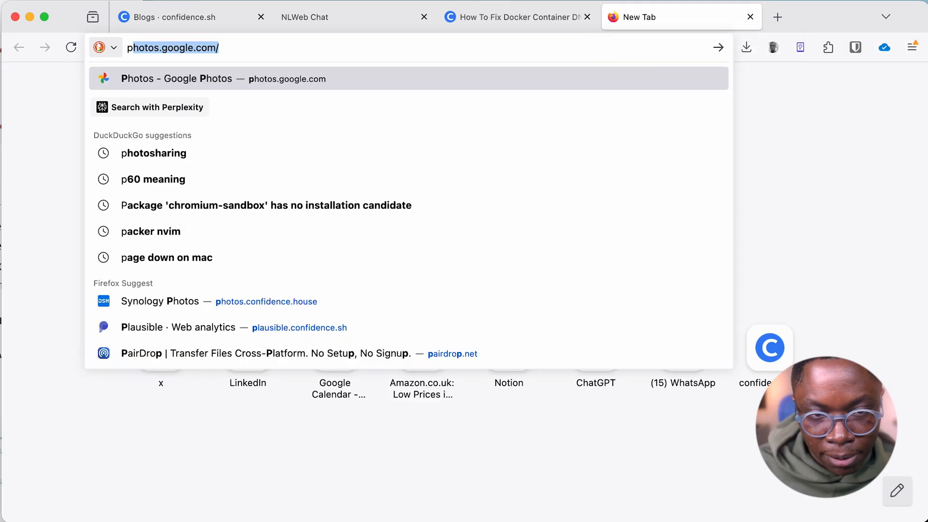
type("p")
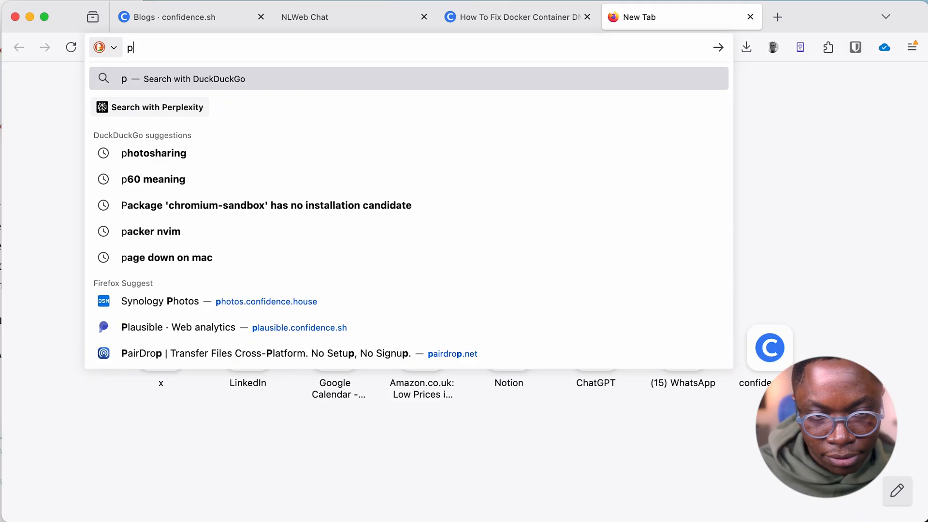
type("playground.ai.cloudflare.com")
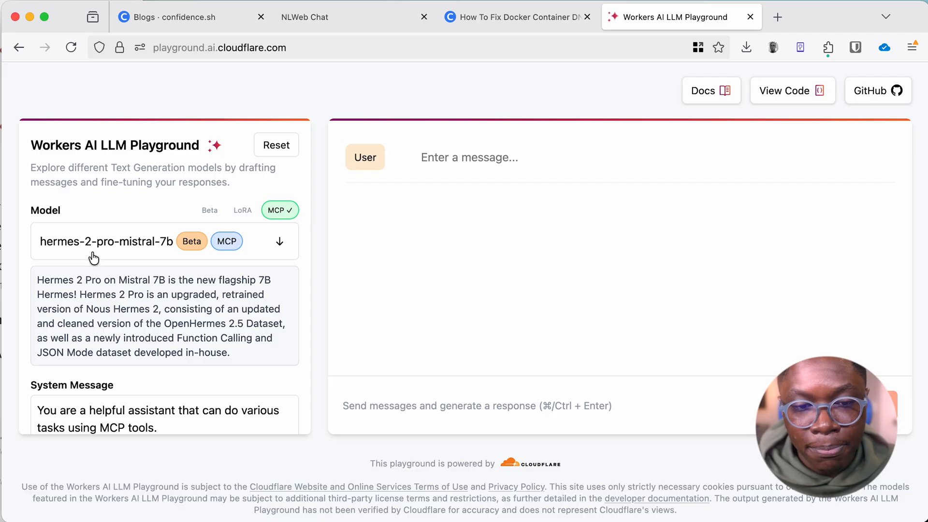
left_click(106, 240)
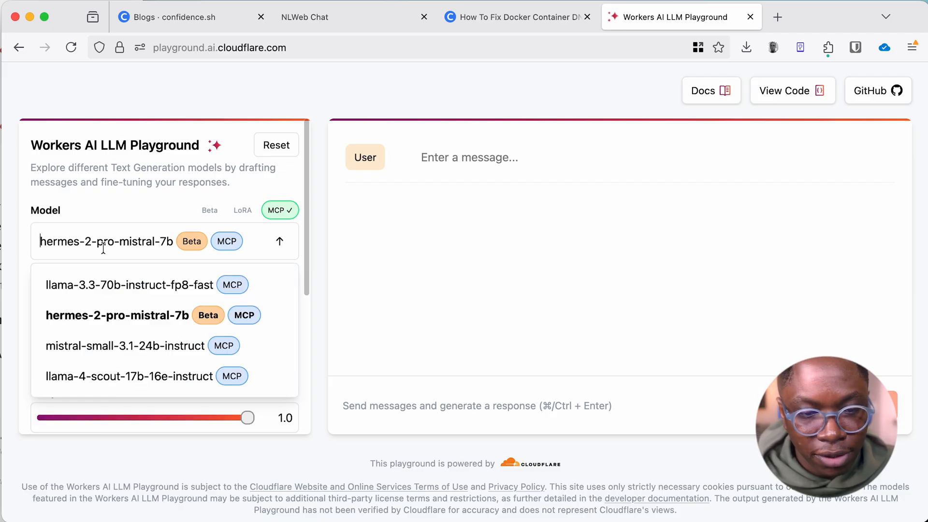
left_click(129, 284)
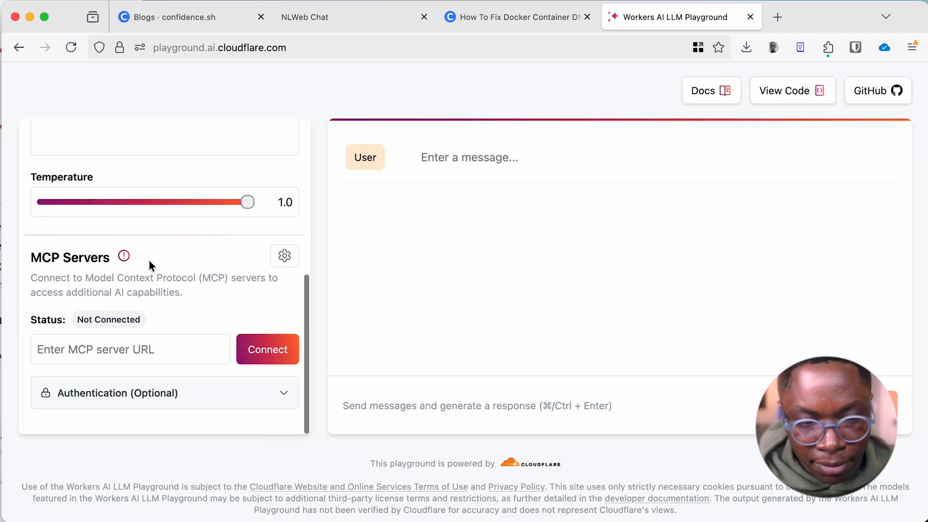
- Enter nlweb.megaconfidence.workers.dev/mcp as the MCP server and connect, exposing the ask tool
left_click(129, 349)
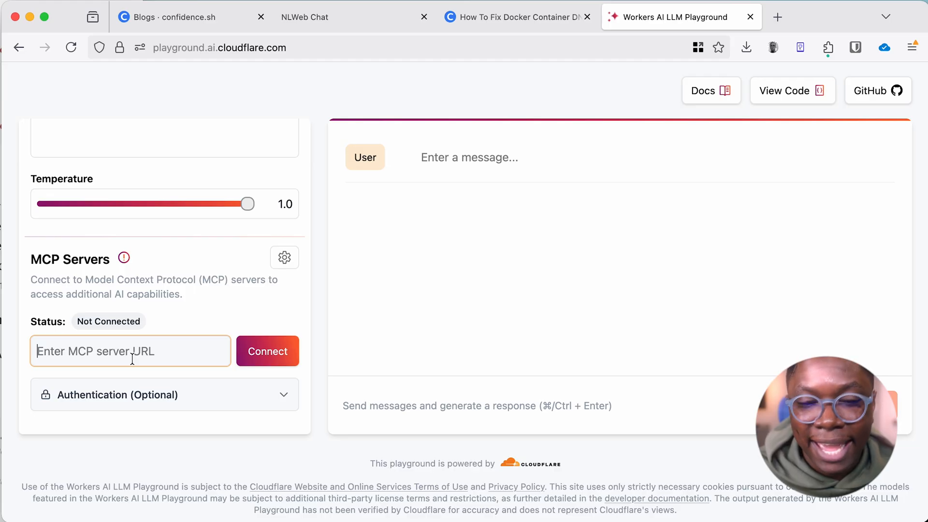
type("nlweb.megaconfidence.workers.dev/")
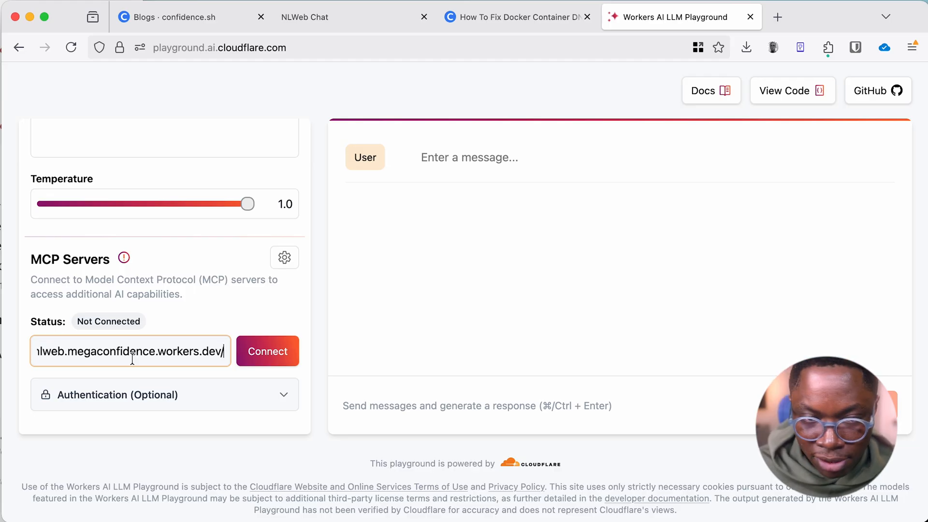
left_click(305, 17)
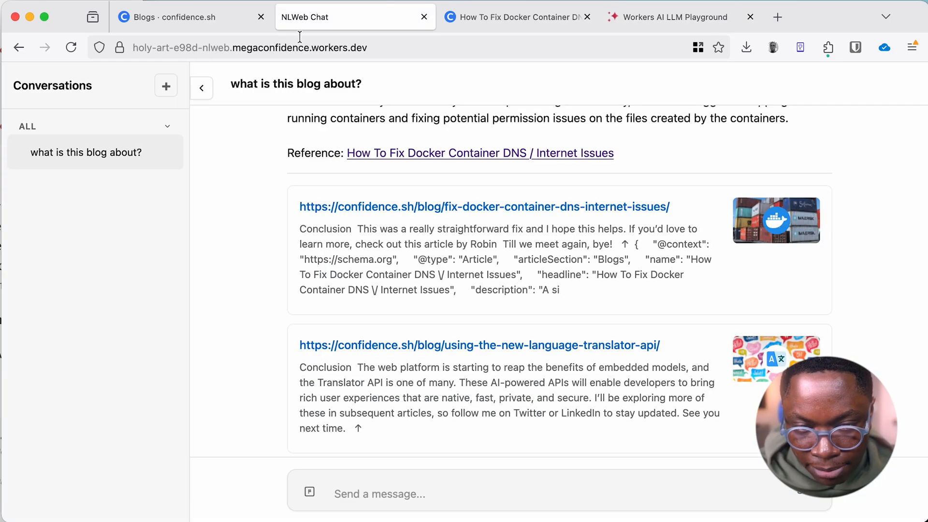
left_click(248, 47)
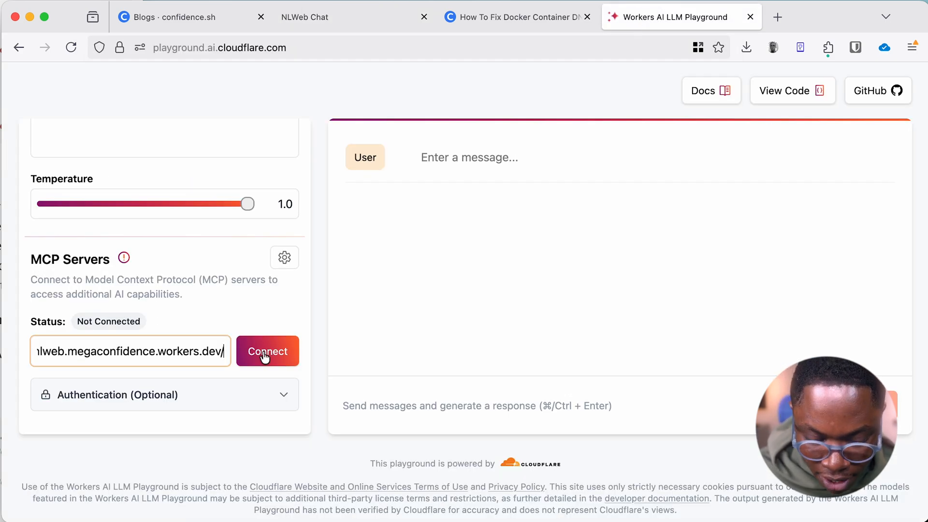
type("/mcp")
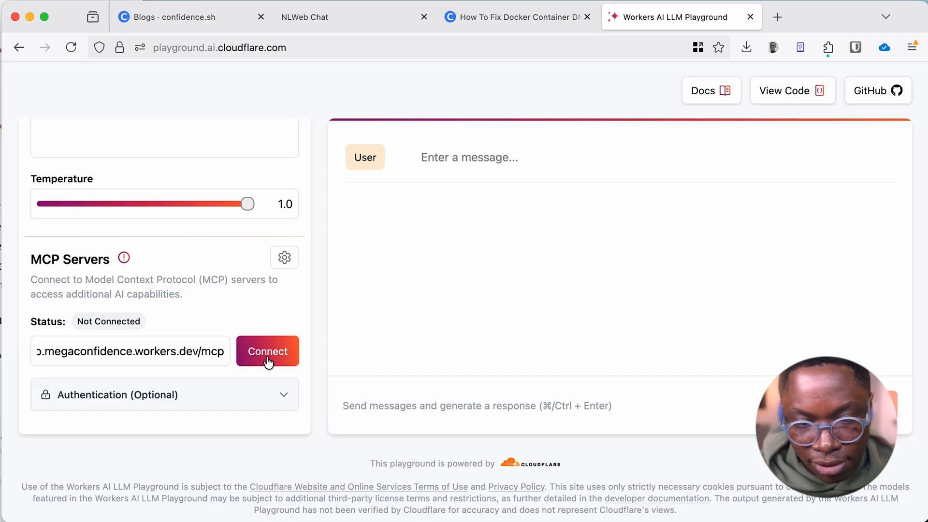
left_click(267, 350)
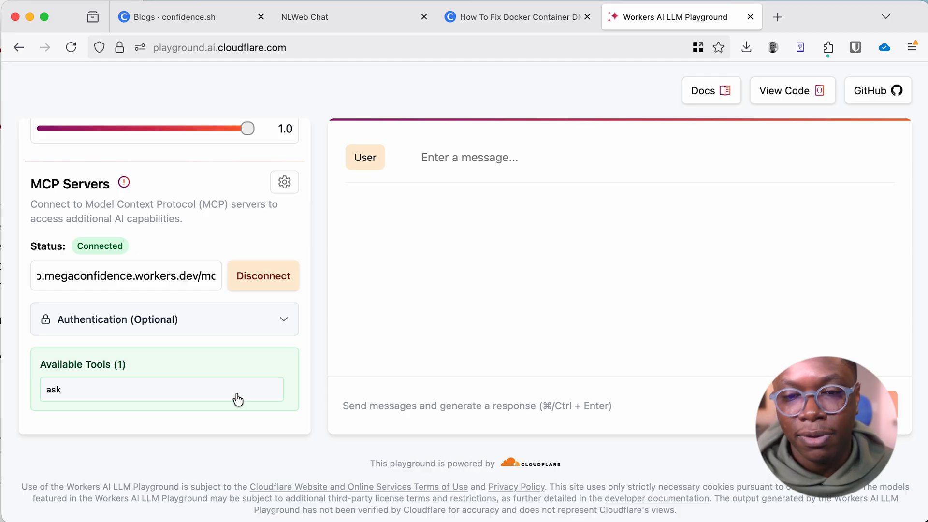
- Ask the model 'how do I fix cors errors?' so it calls the ask tool, then collapse the tool-call details
left_click(470, 157)
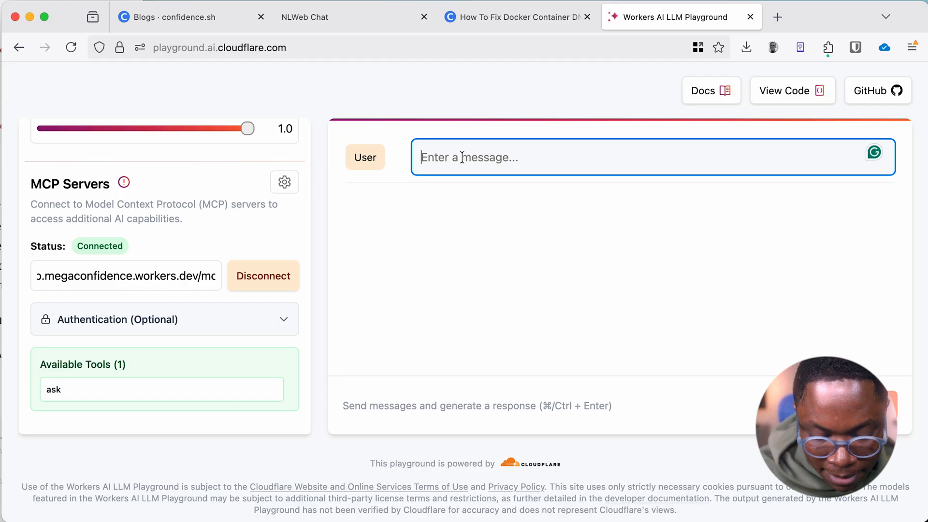
type("h")
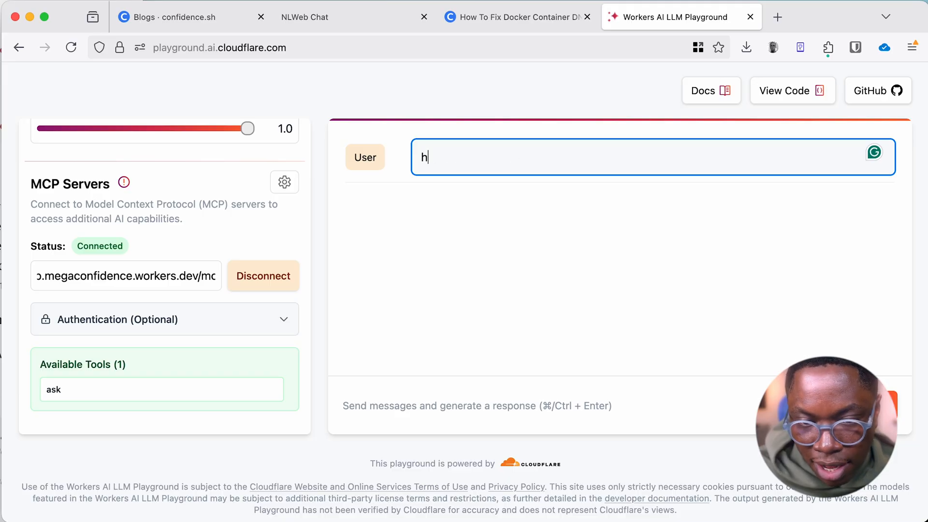
type("ow do I fix cors")
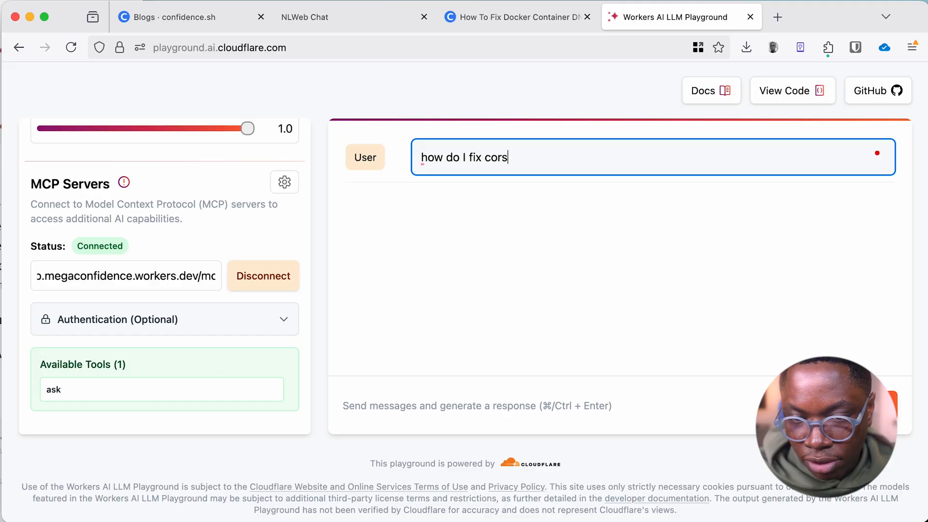
type("errors?")
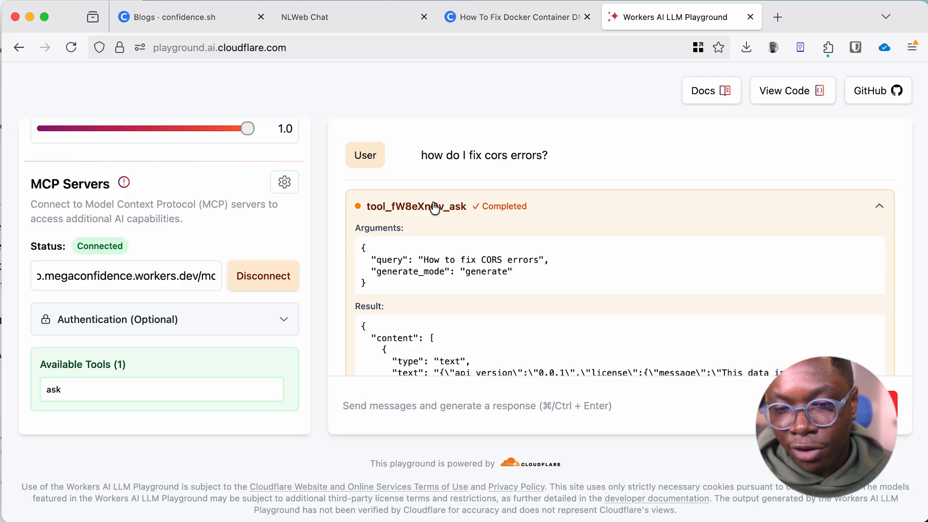
left_click(878, 207)
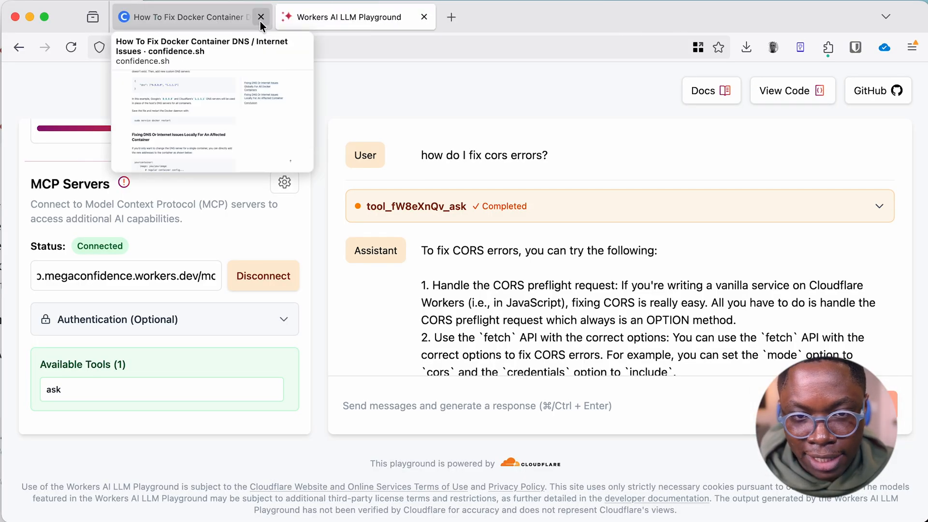
- Close the Docker article tab and load dash.cloudflare.com, with confidence.sh opened in another tab
left_click(259, 16)
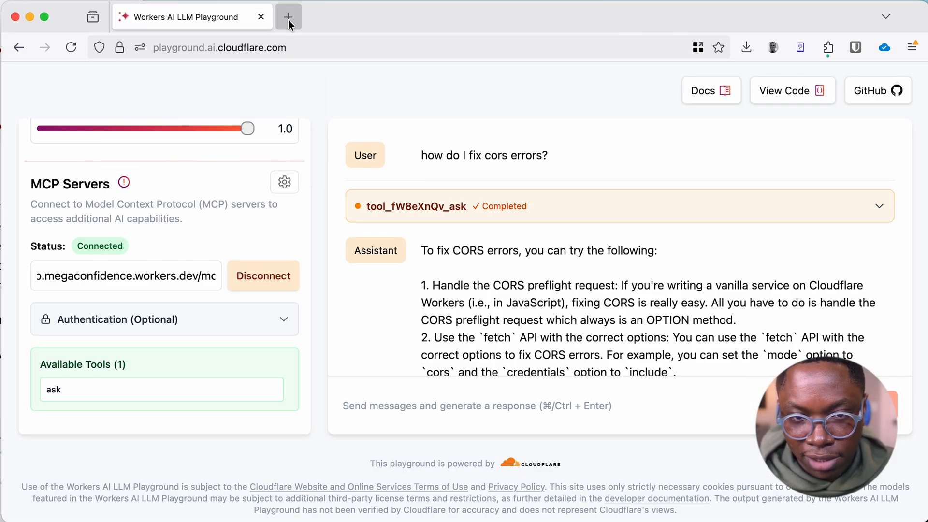
left_click(288, 16)
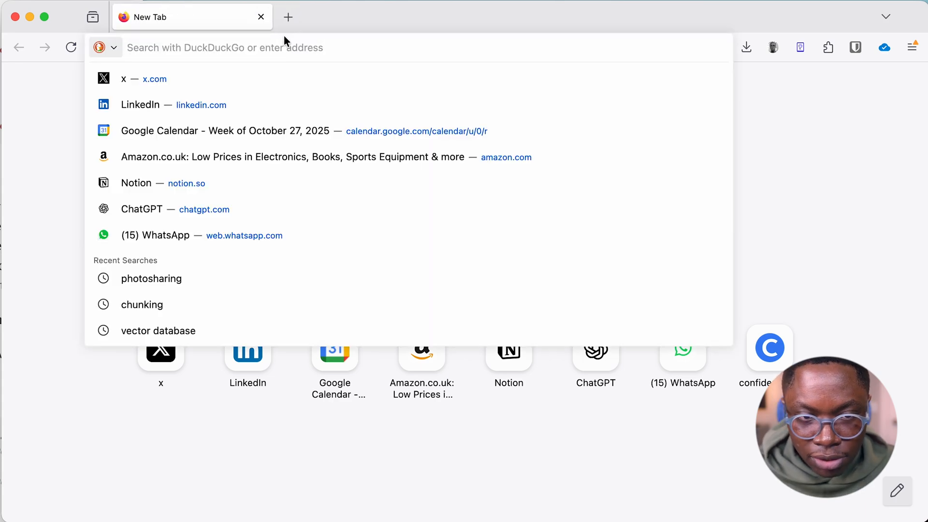
type("dash.cloudflare.com")
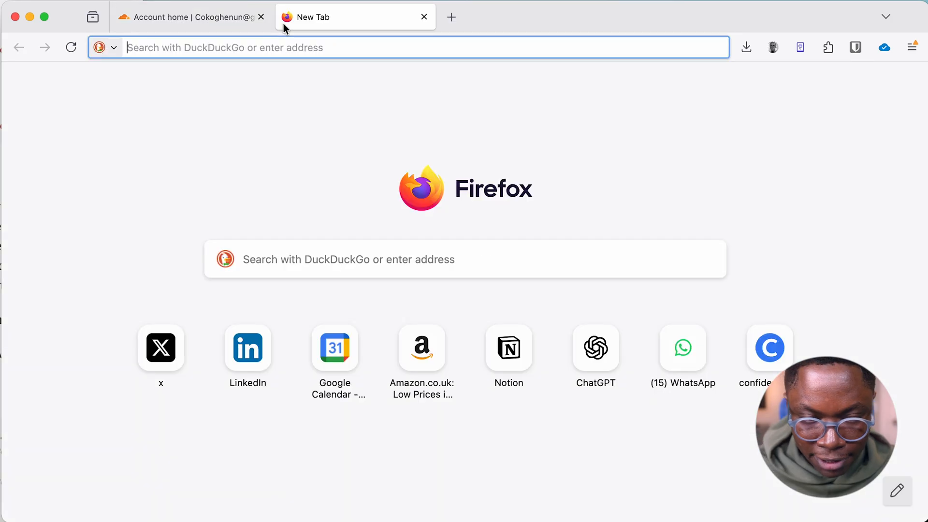
left_click(769, 347)
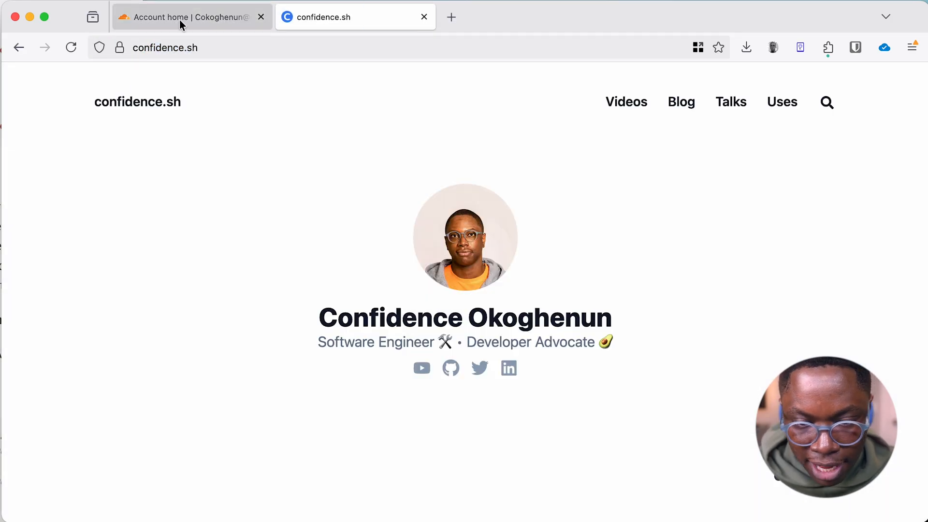
- From the Cloudflare account home, reach the AI Search (AutoRAG) page under Compute & AI
left_click(190, 17)
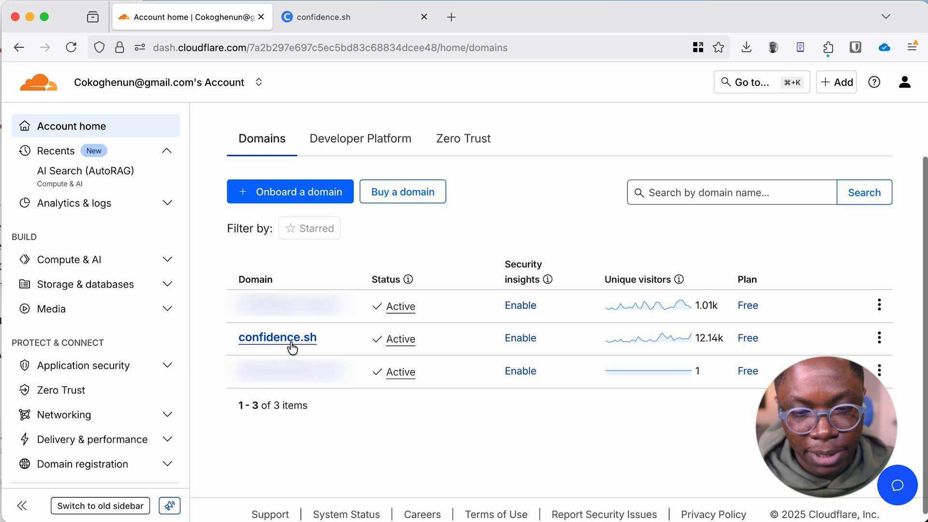
mouse_move(198, 290)
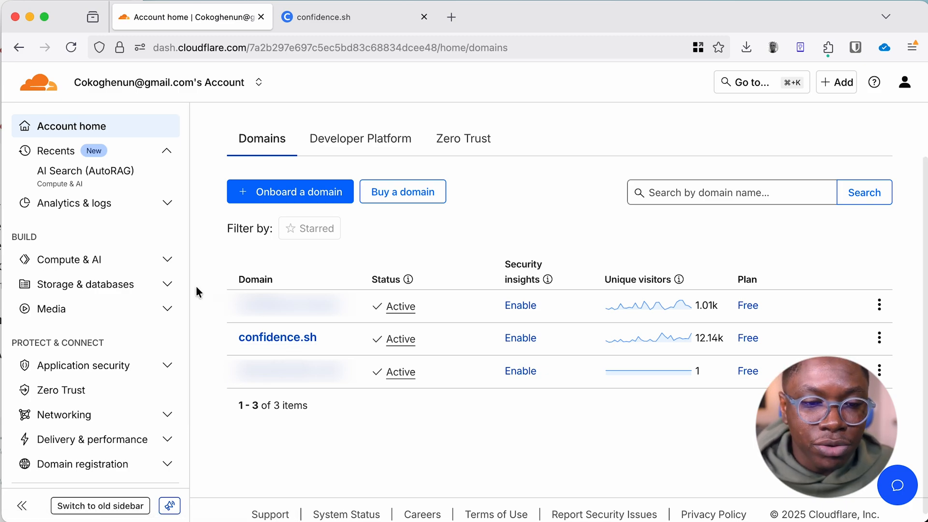
mouse_move(70, 259)
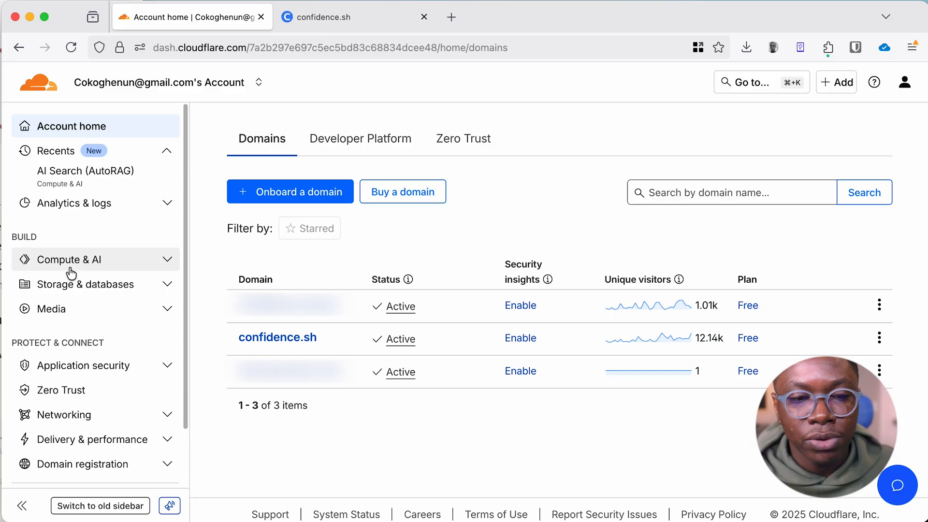
left_click(69, 258)
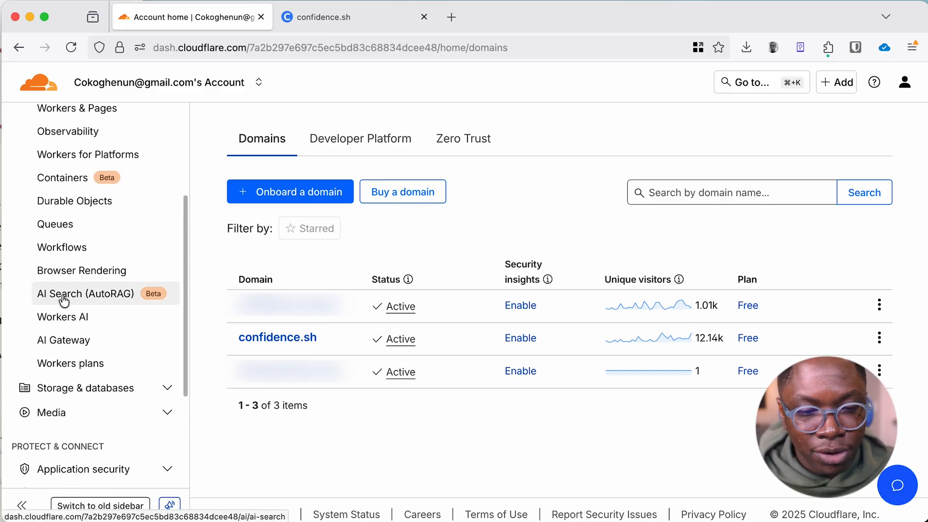
left_click(86, 293)
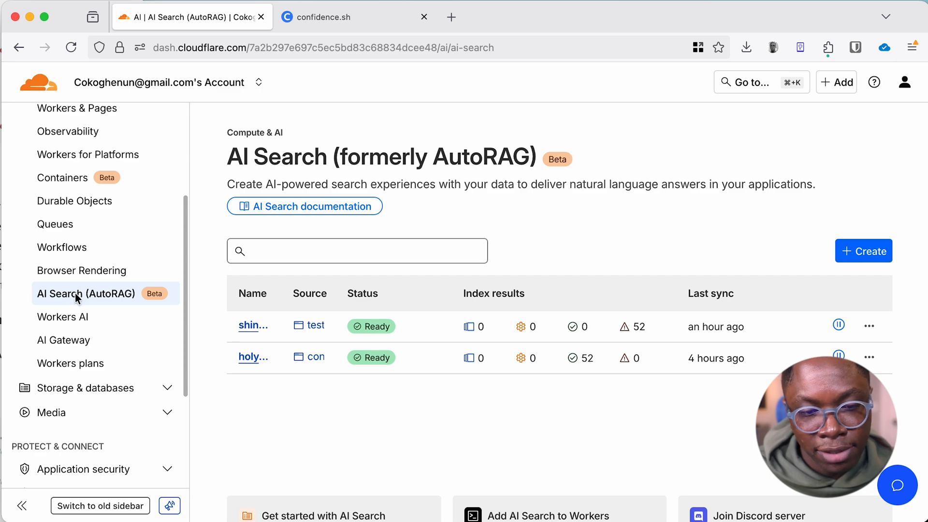
mouse_move(872, 238)
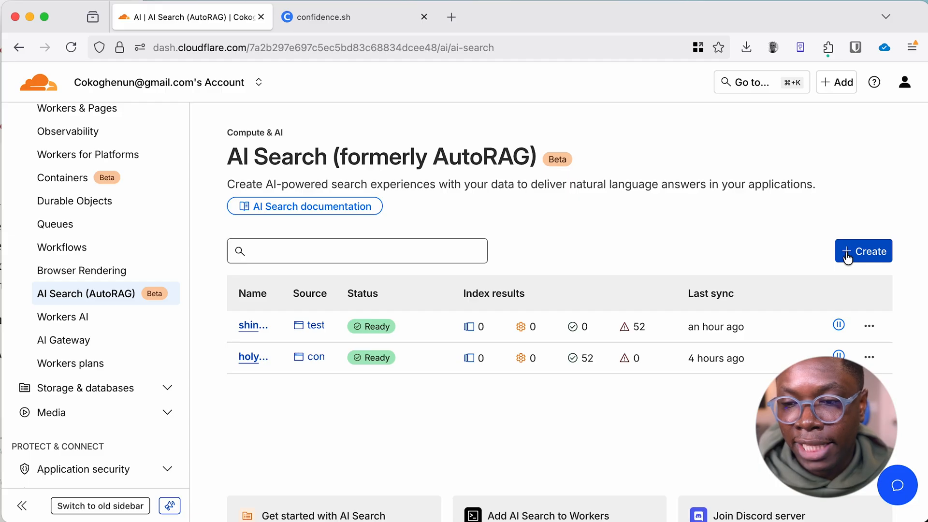
- Create a new AI Search from the NLWeb for Websites template and choose confidence.sh as the zone
left_click(863, 251)
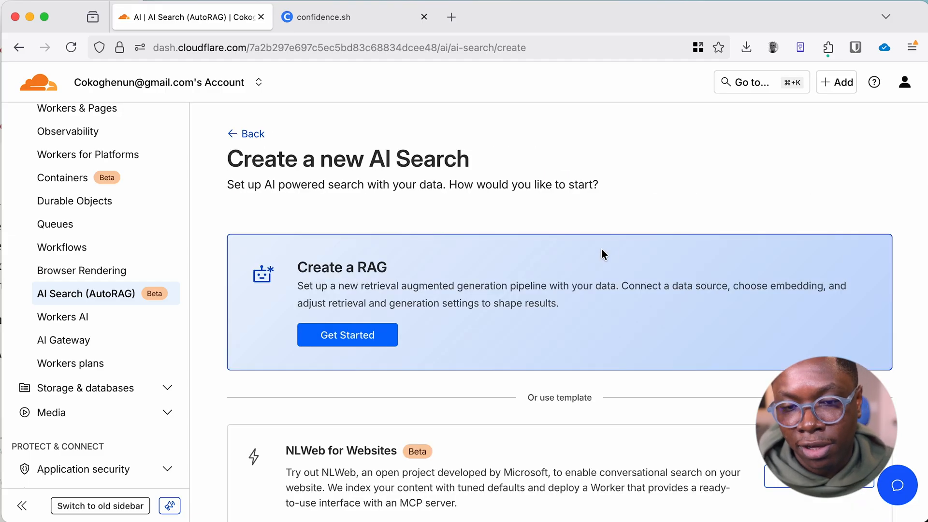
scroll("down", 3)
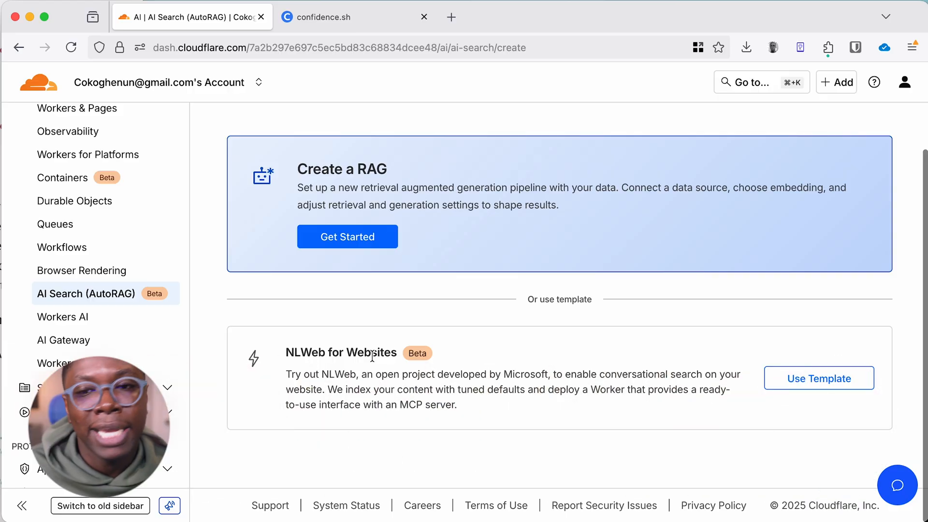
left_click(819, 378)
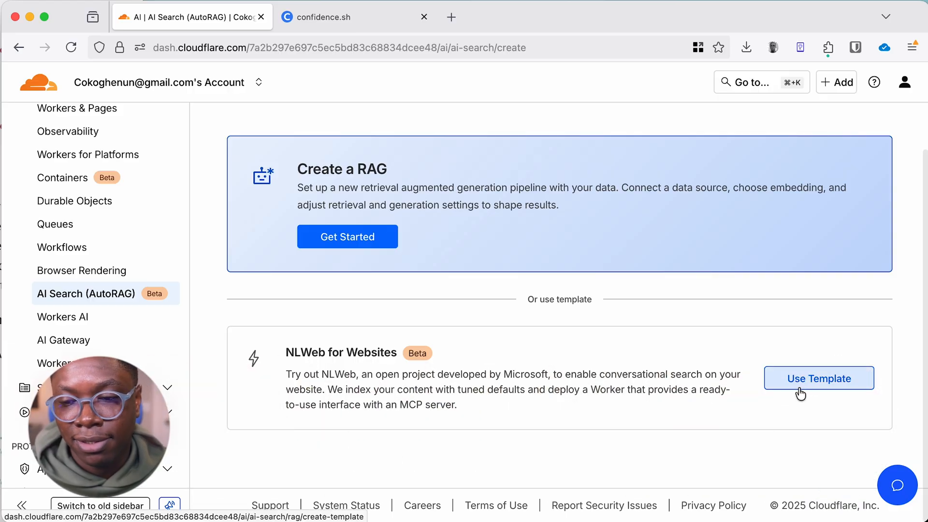
left_click(818, 378)
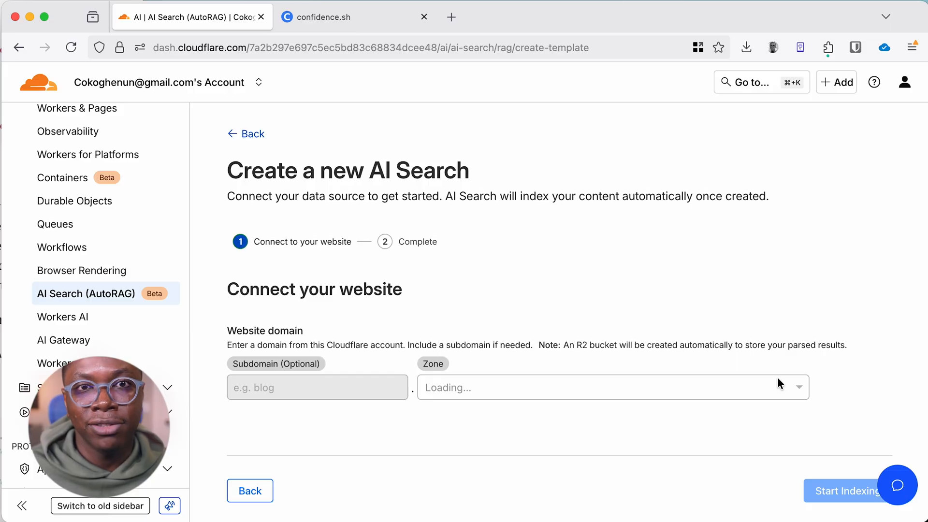
left_click(610, 387)
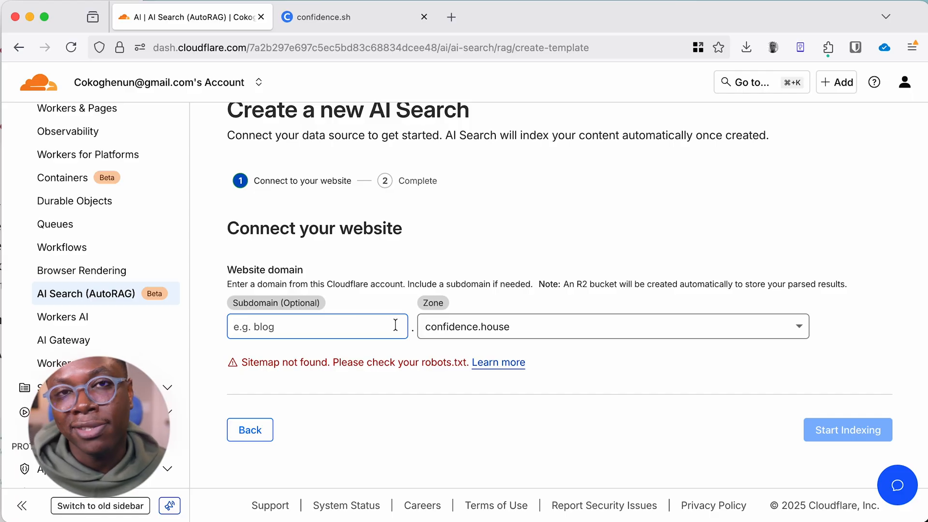
left_click(610, 326)
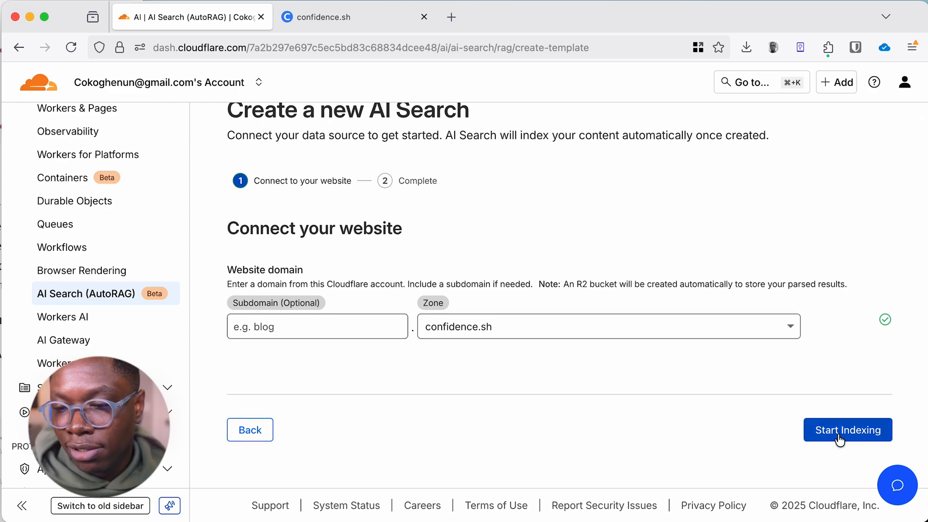
- Start indexing confidence.sh and wait until 46 pages are indexed with the workers.dev link shown
left_click(847, 429)
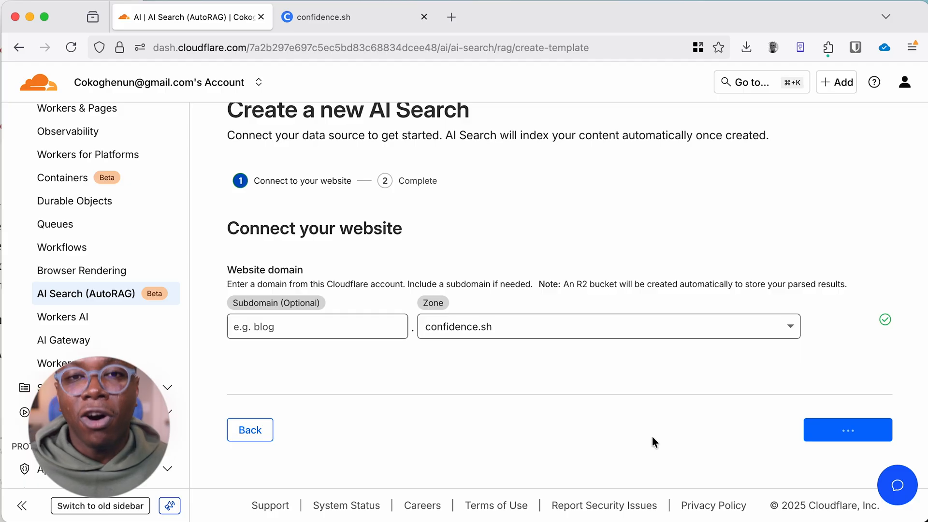
left_click(847, 429)
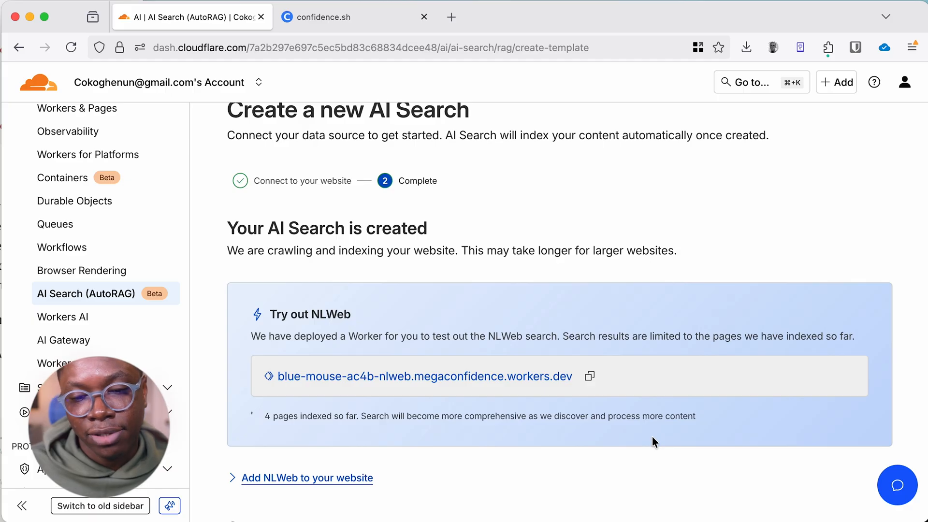
mouse_move(301, 453)
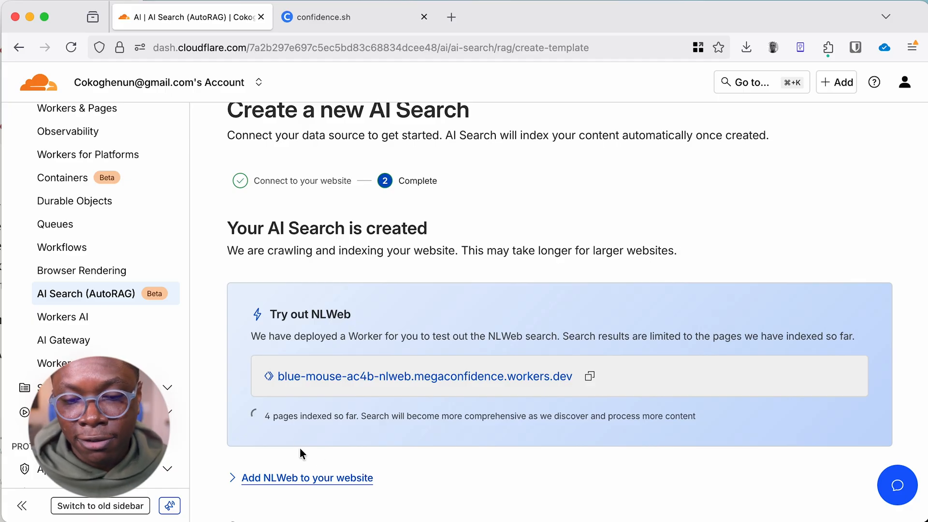
left_click_drag(270, 415, 695, 416)
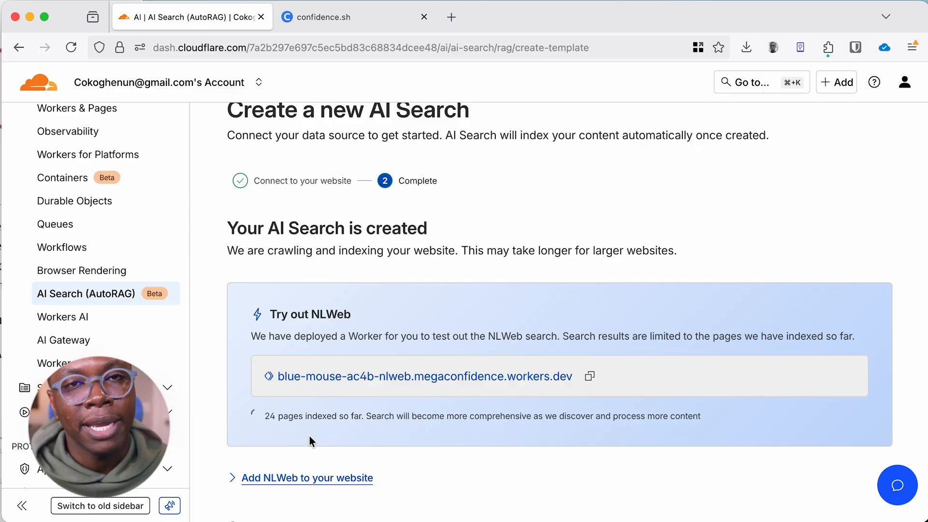
scroll("down", 3)
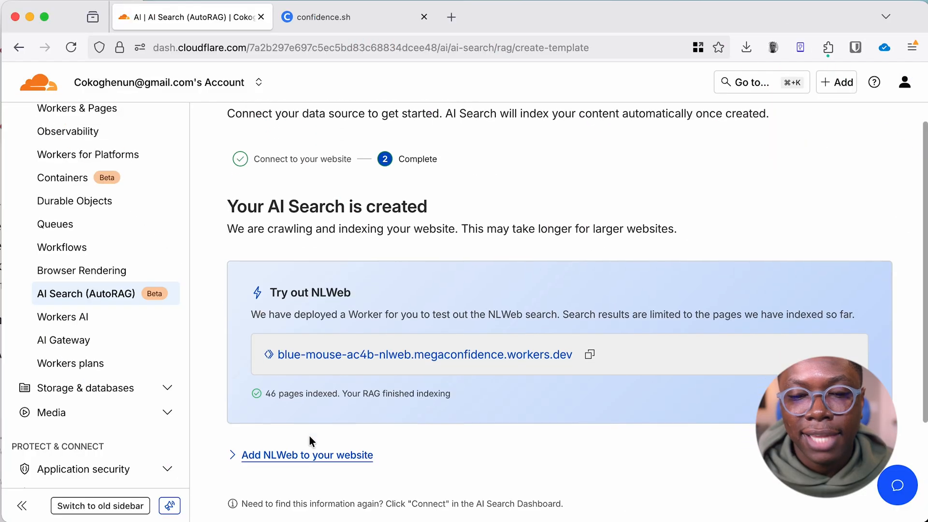
scroll("down", 3)
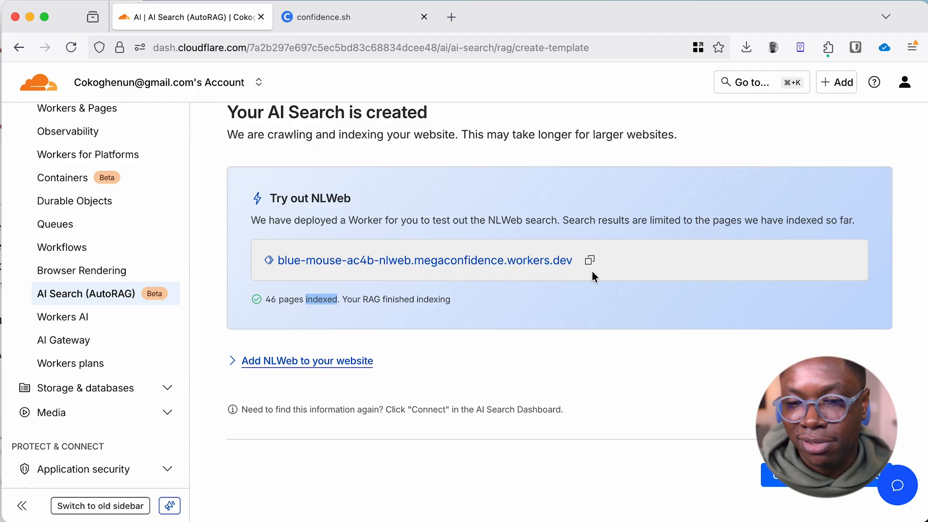
- Open the deployed worker URL in a new tab and ask 'what is this site about?', reading the site summary
left_click(589, 260)
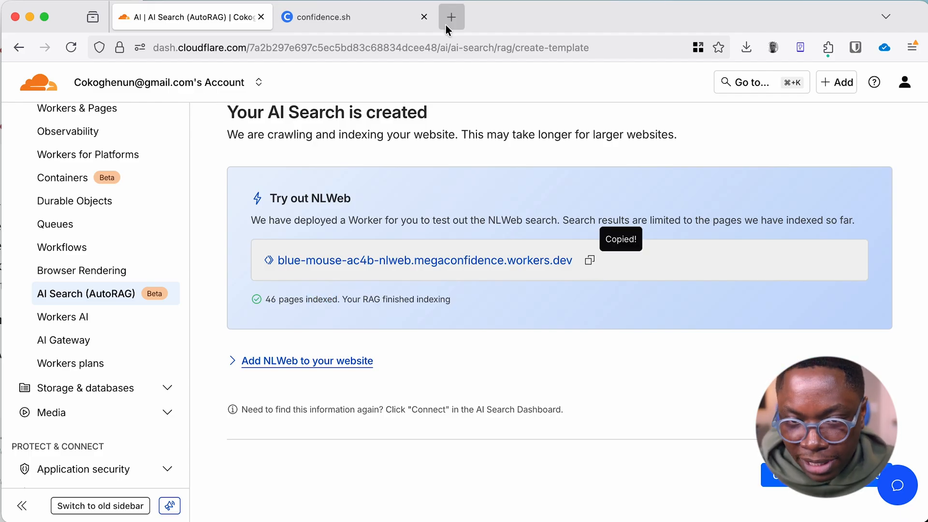
left_click(451, 17)
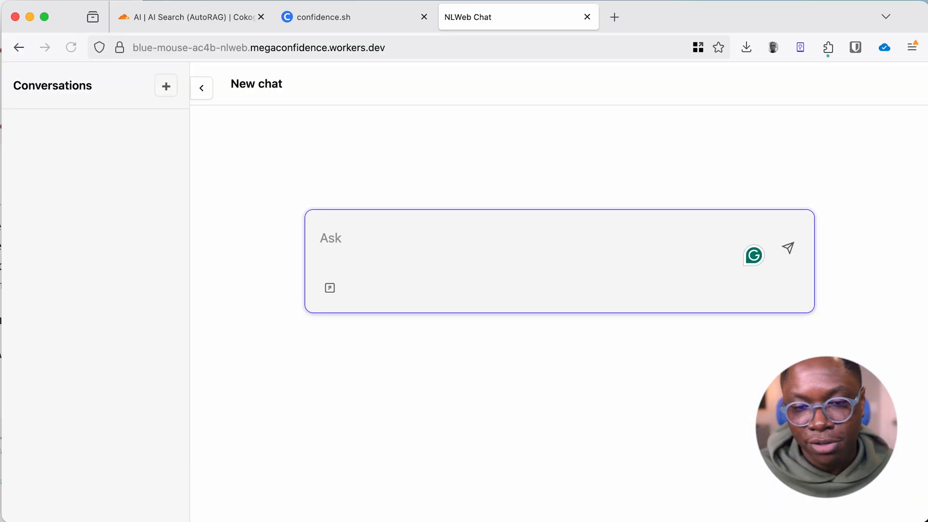
left_click(464, 246)
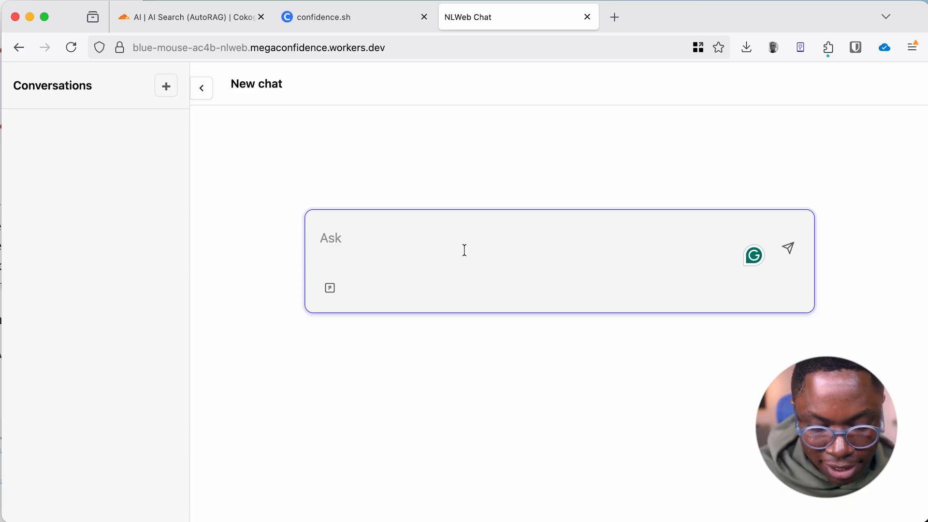
type("wha")
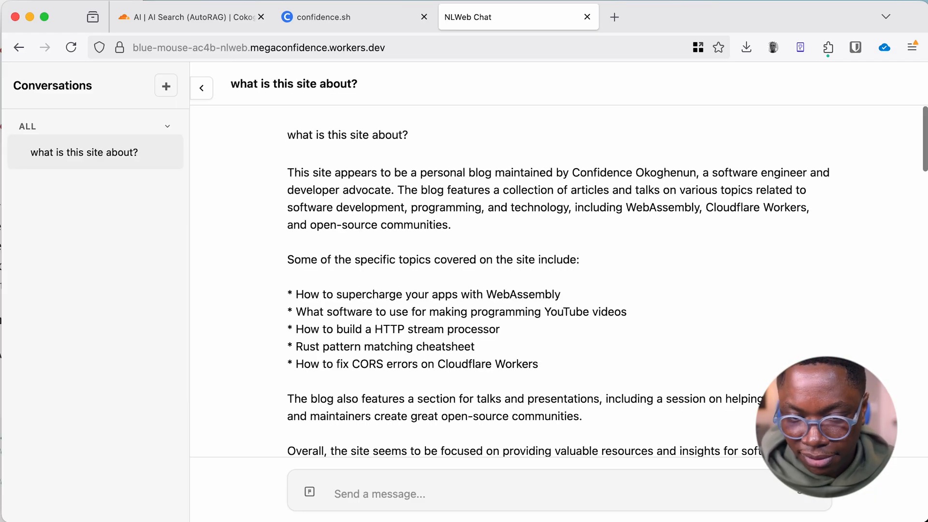
scroll("down", 3)
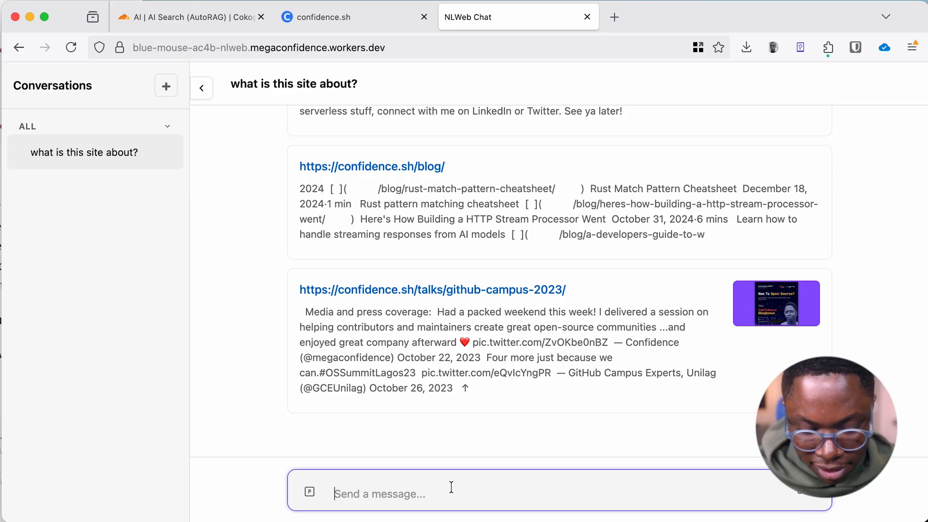
- Ask 'does it have any content on running local LLMs' and scroll through the related confidence.sh result cards
type("does it have any con")
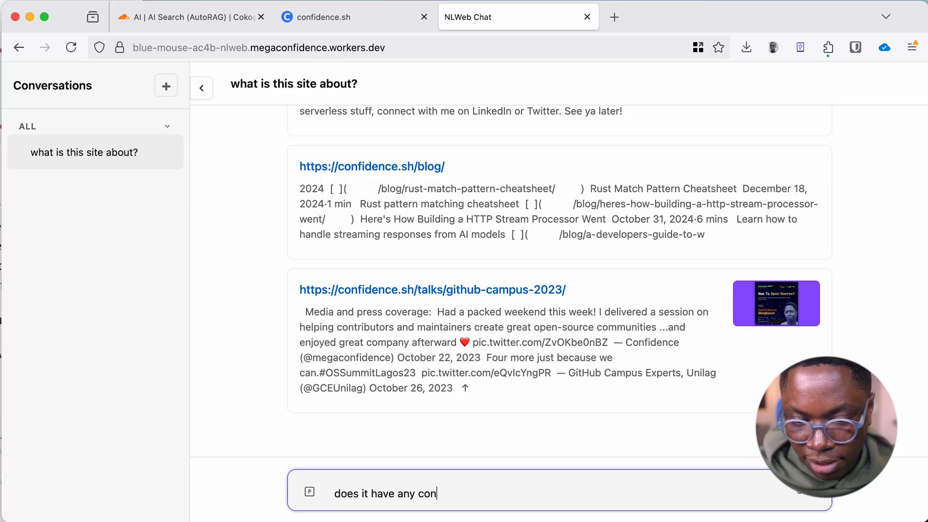
type("tent on running loca")
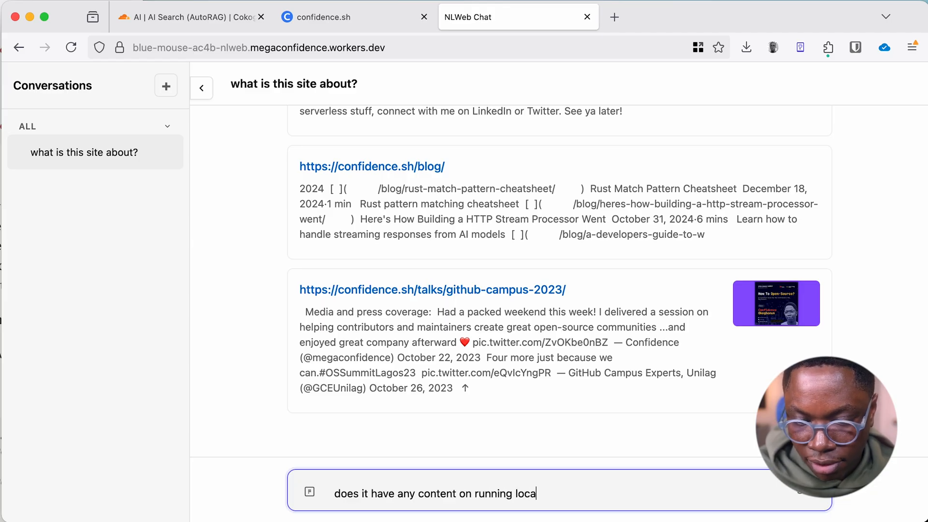
type("l LLMs")
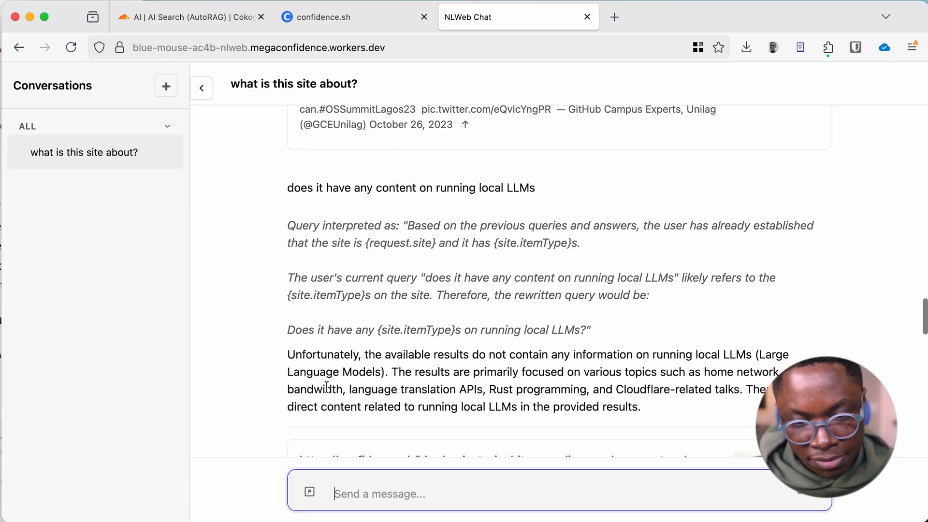
scroll("down", 3)
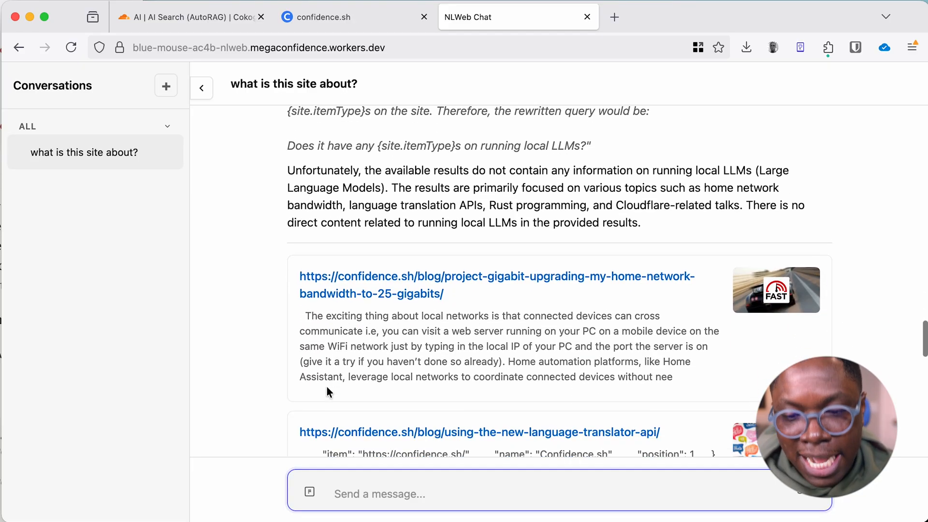
scroll("down", 3)
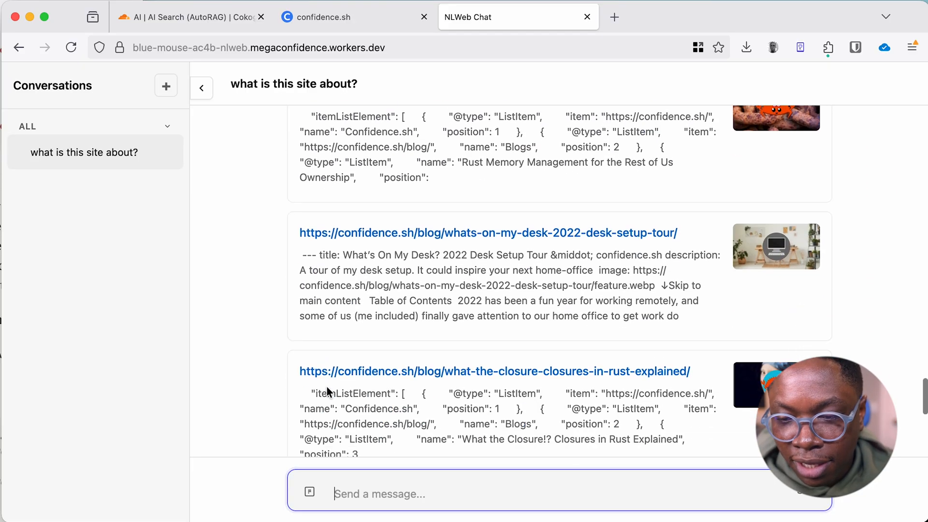
scroll("down", 3)
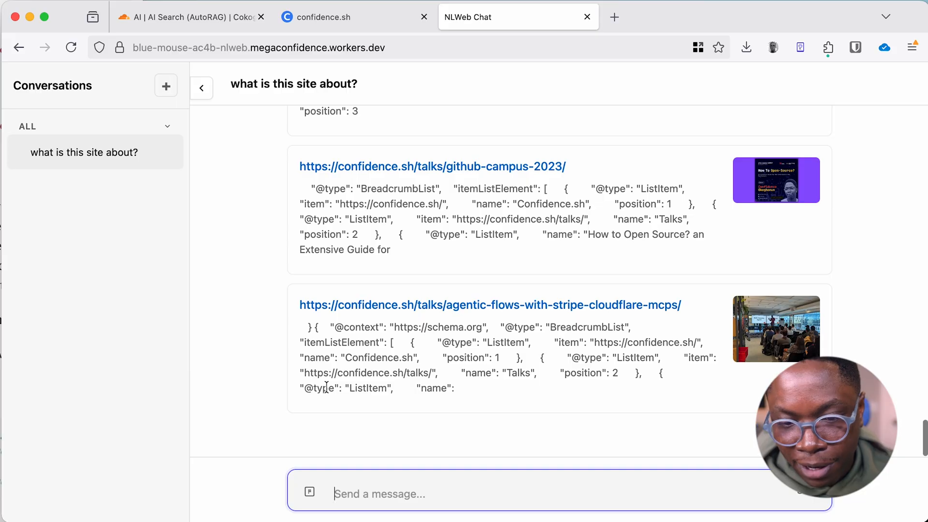
scroll("down", 3)
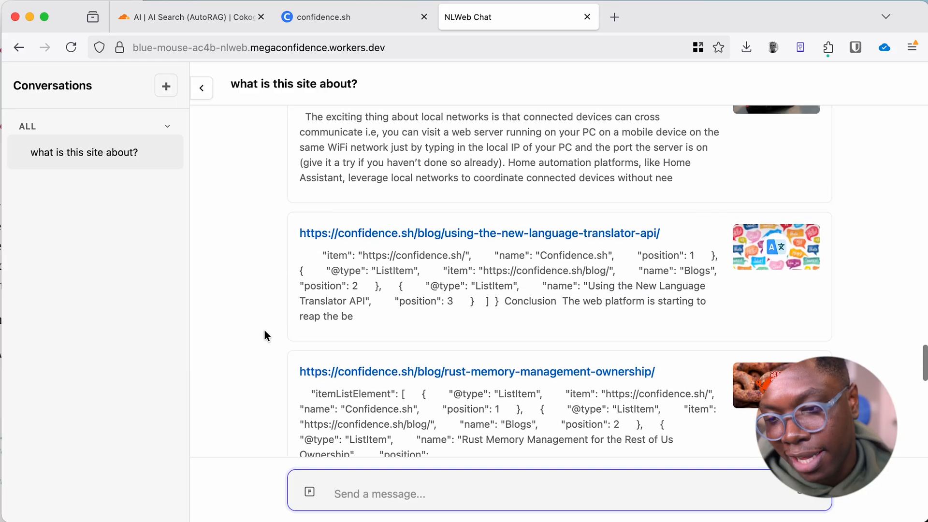
scroll("down", 3)
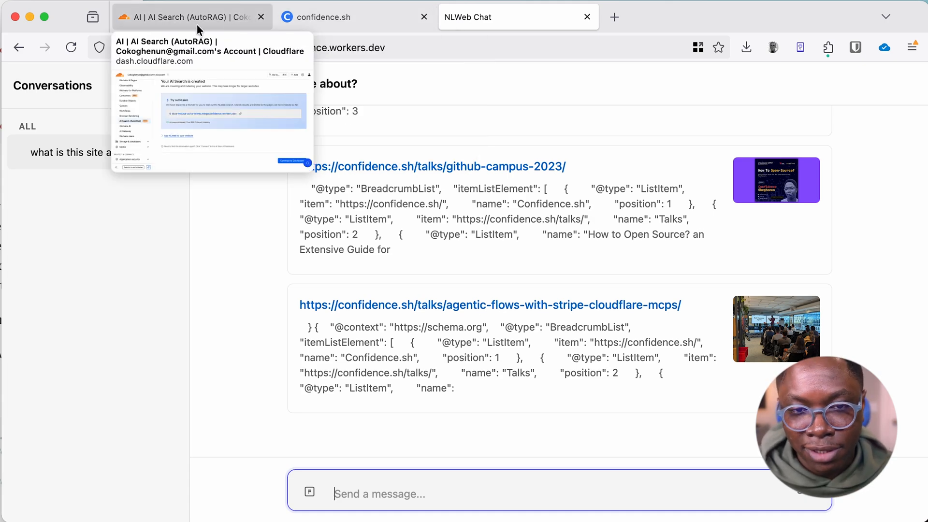
- Switch between the Cloudflare and NLWeb Chat browser tabs
left_click(183, 17)
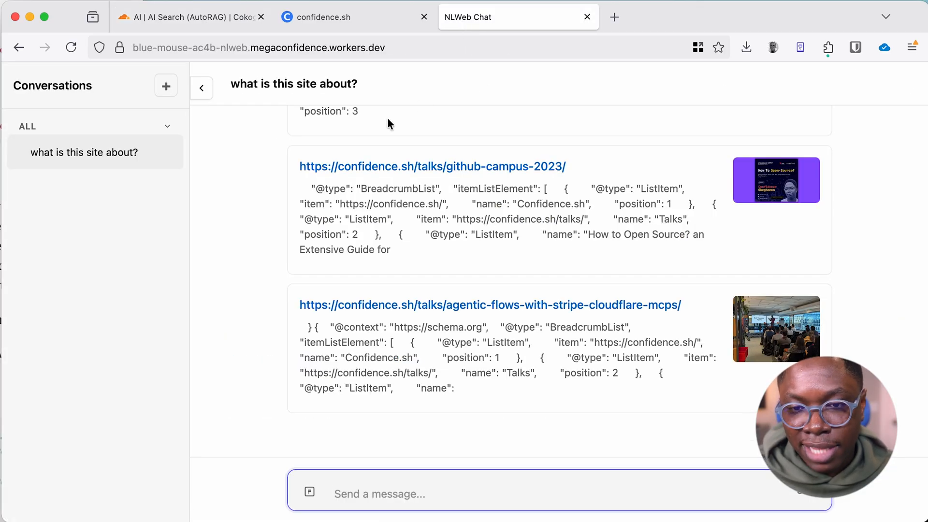
left_click(332, 16)
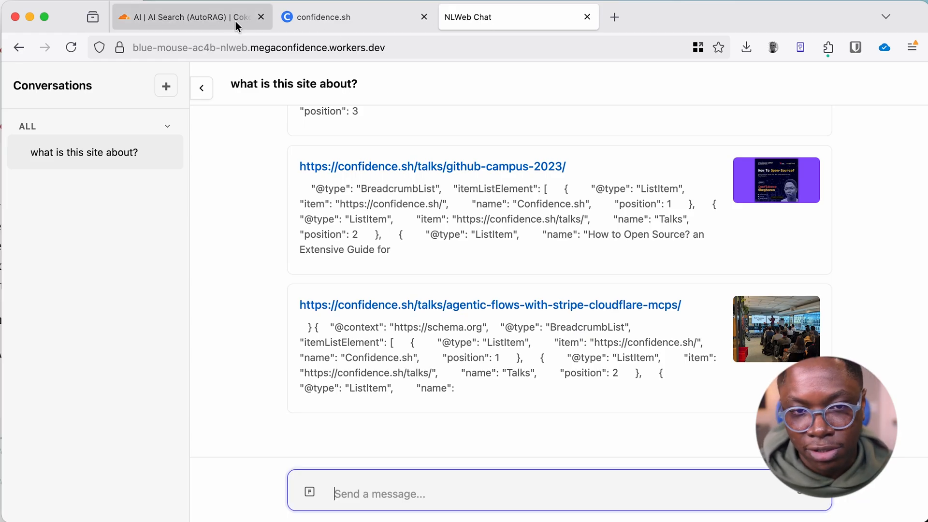
- Return to the AI Search setup page and expand 'Add NLWeb to your website' to reveal the embed code snippet
left_click(186, 16)
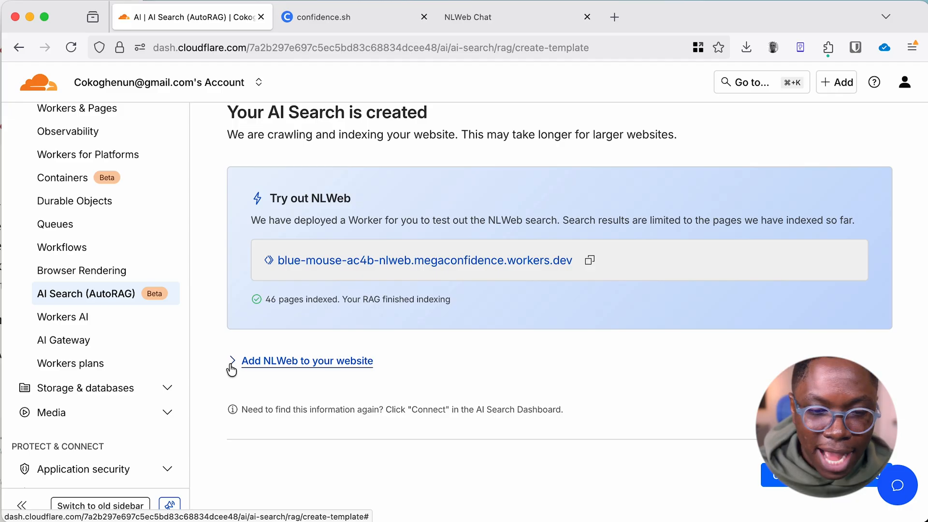
left_click(306, 360)
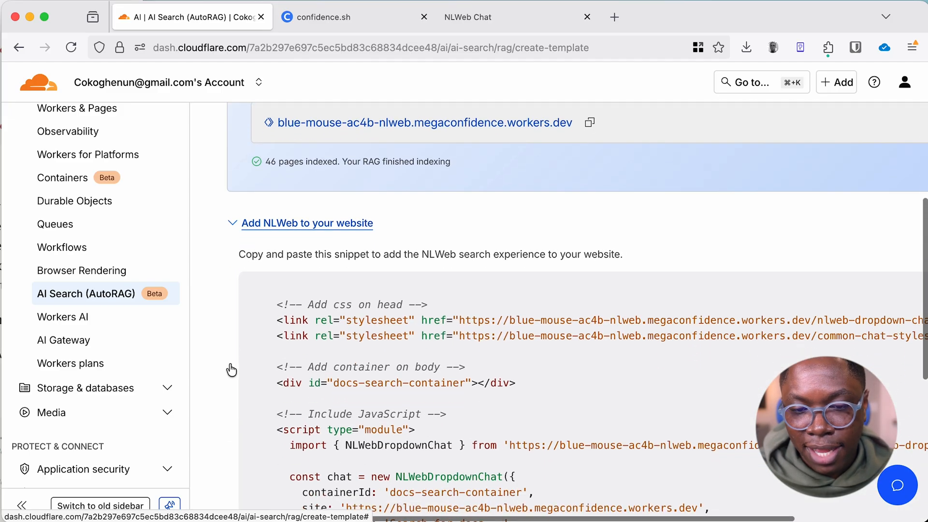
scroll("down", 3)
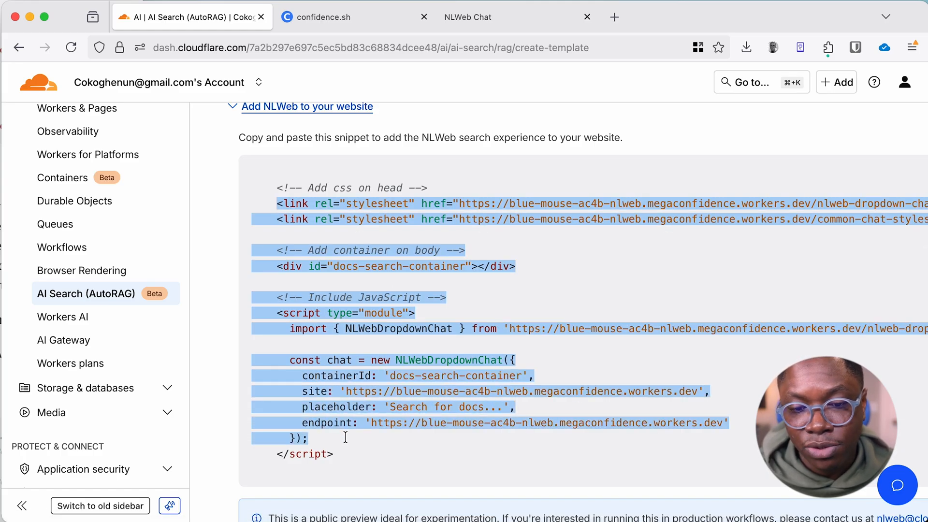
scroll("right", 3)
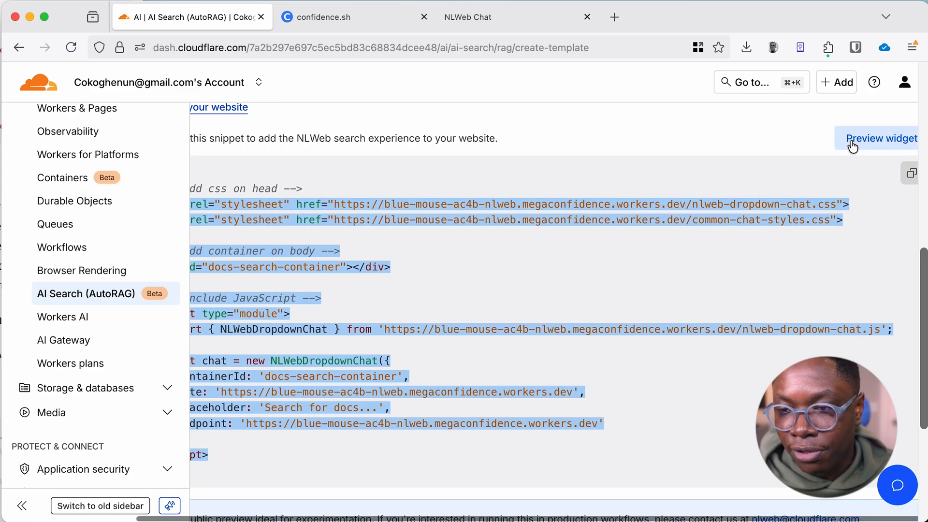
- Preview the search widget, ask it a question, and open the fix-docker-container-dns article from the results
left_click(882, 138)
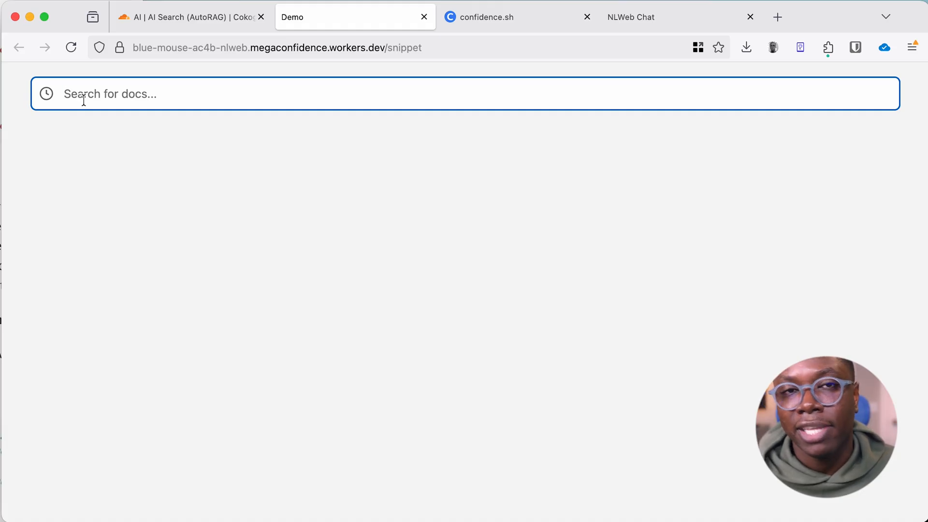
type("ho")
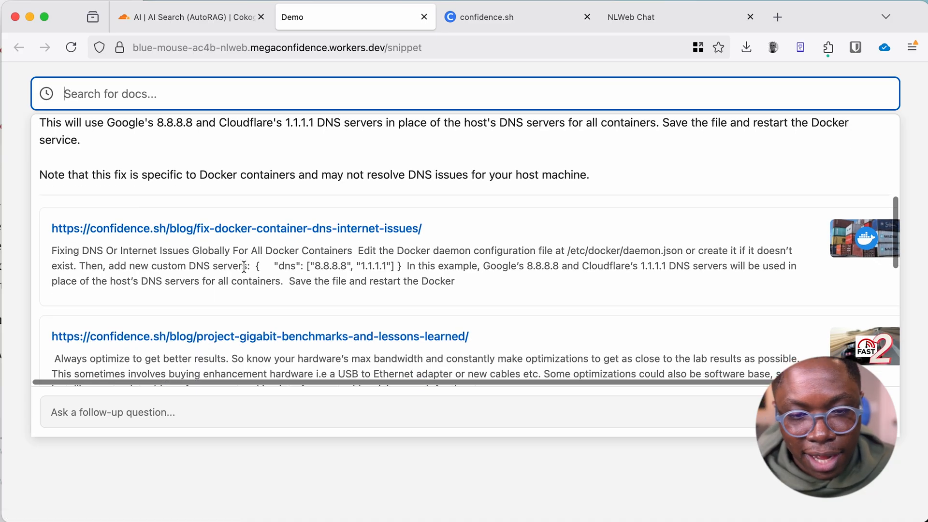
scroll("down", 3)
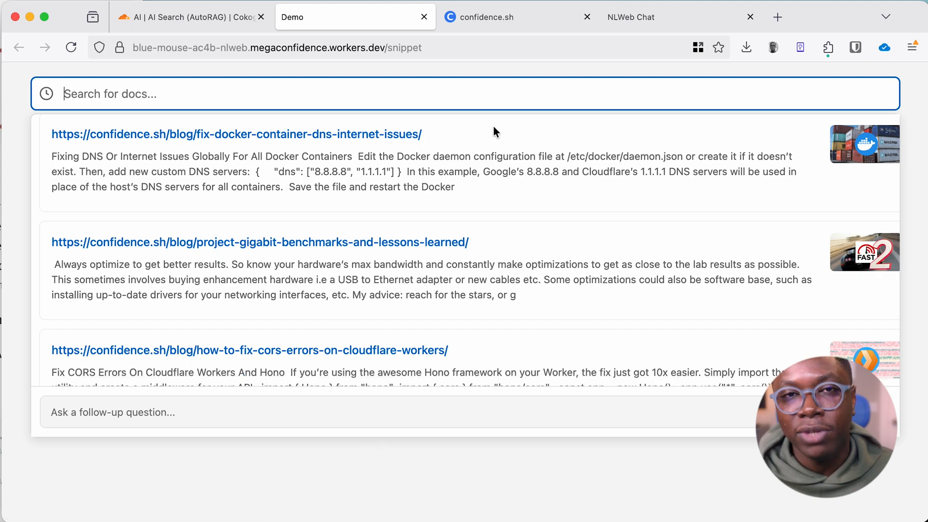
scroll("down", 3)
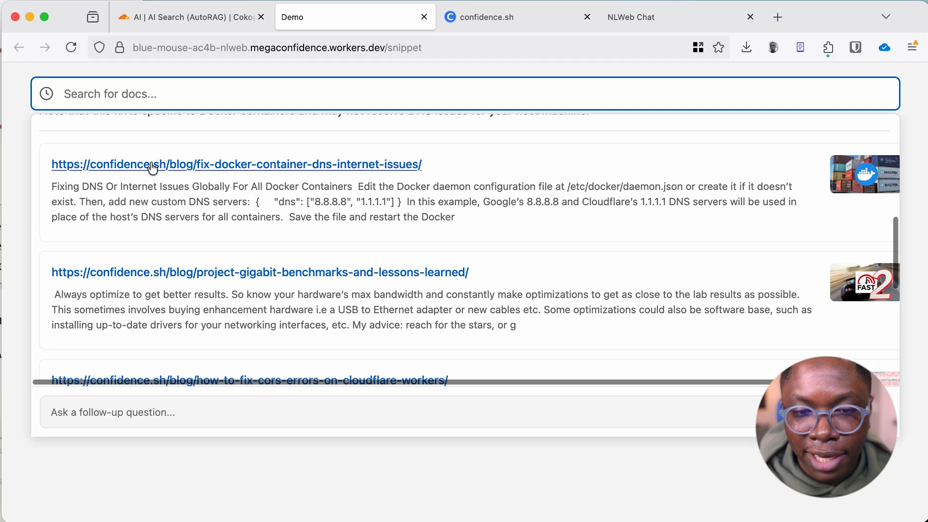
left_click(236, 164)
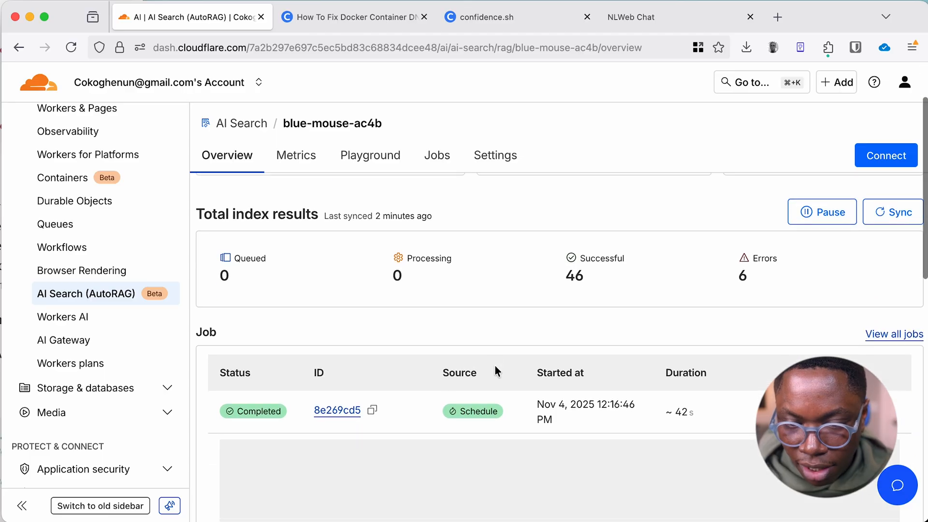
- Scroll the blue-mouse-ac4b index results and review its Metrics
scroll("down", 3)
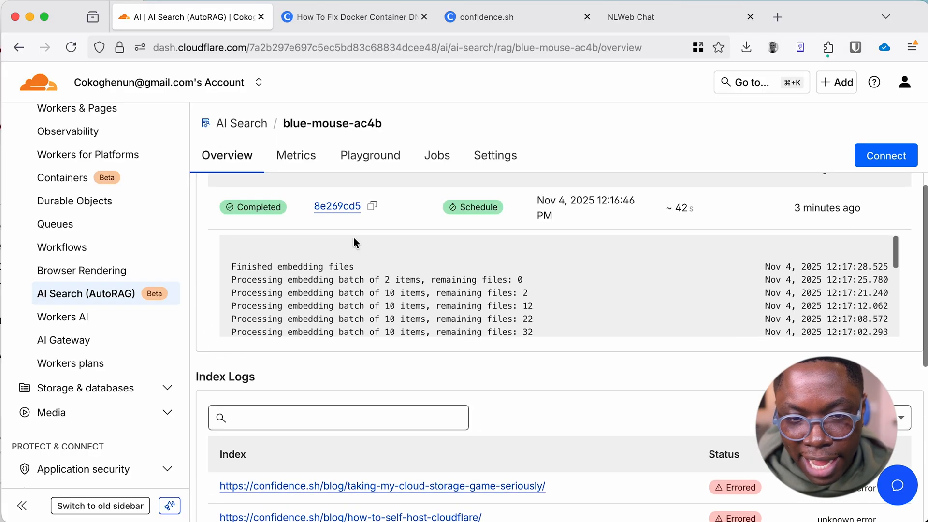
left_click(296, 155)
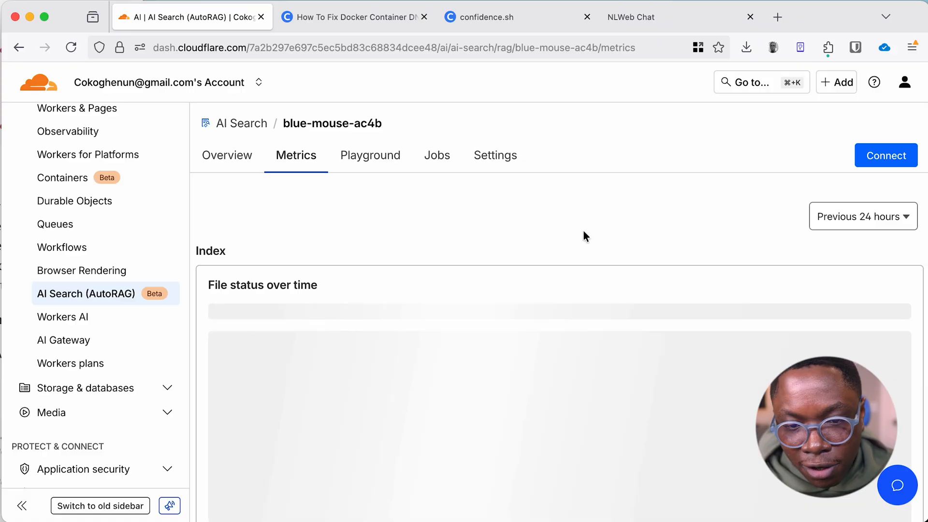
scroll("down", 3)
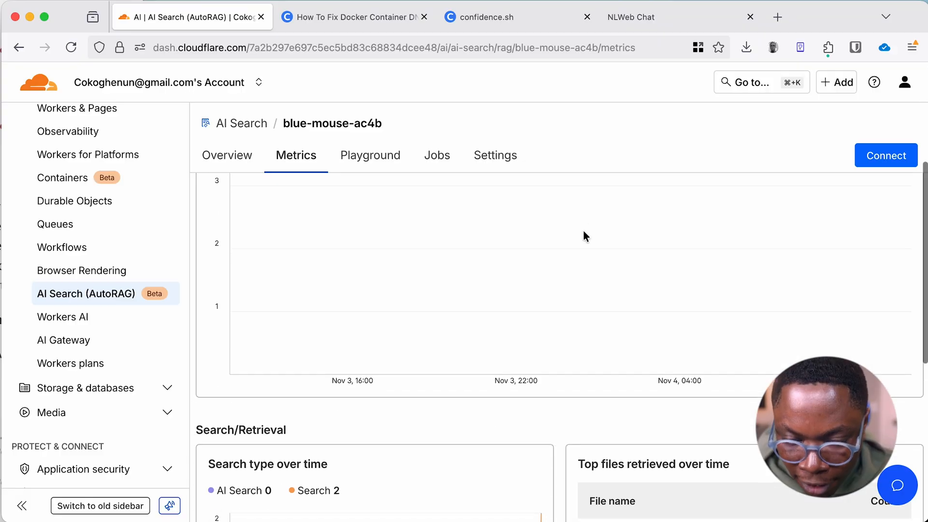
- Open the index's Playground and scroll its generation model and match threshold settings
left_click(369, 155)
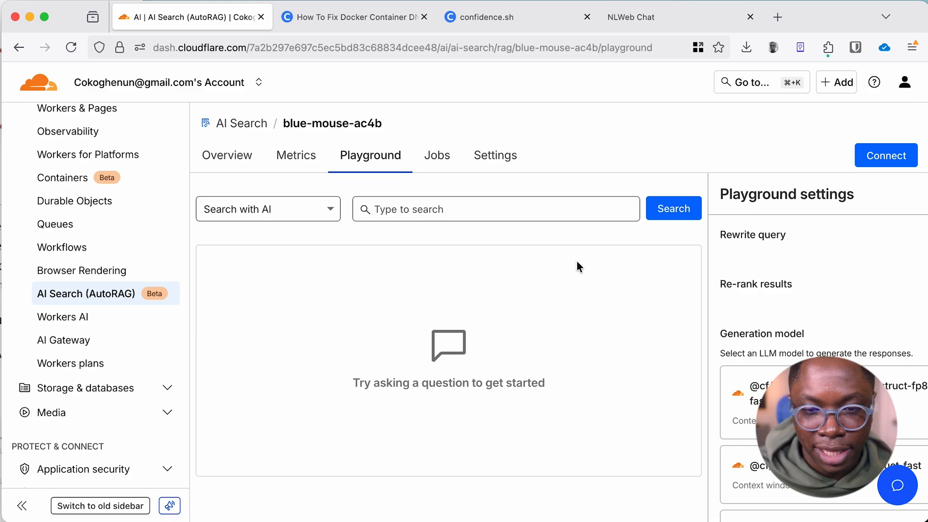
scroll("down", 3)
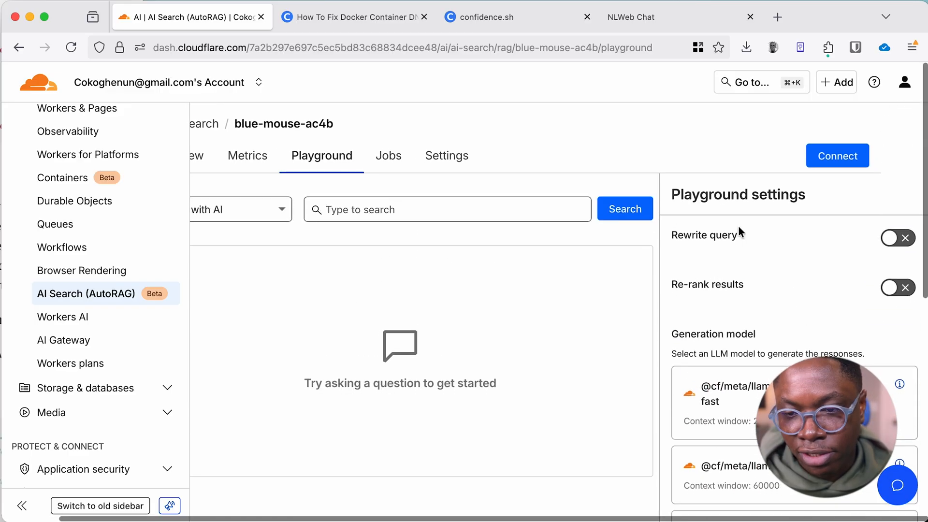
scroll("down", 3)
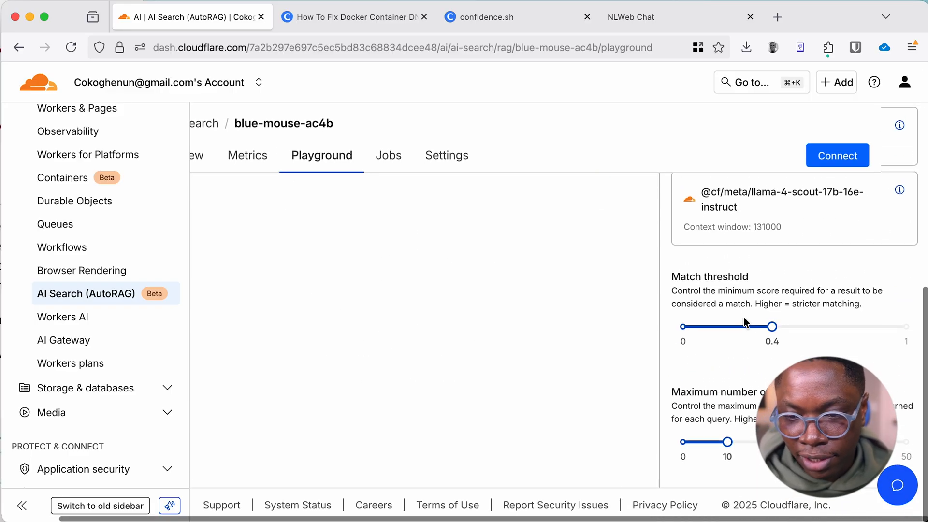